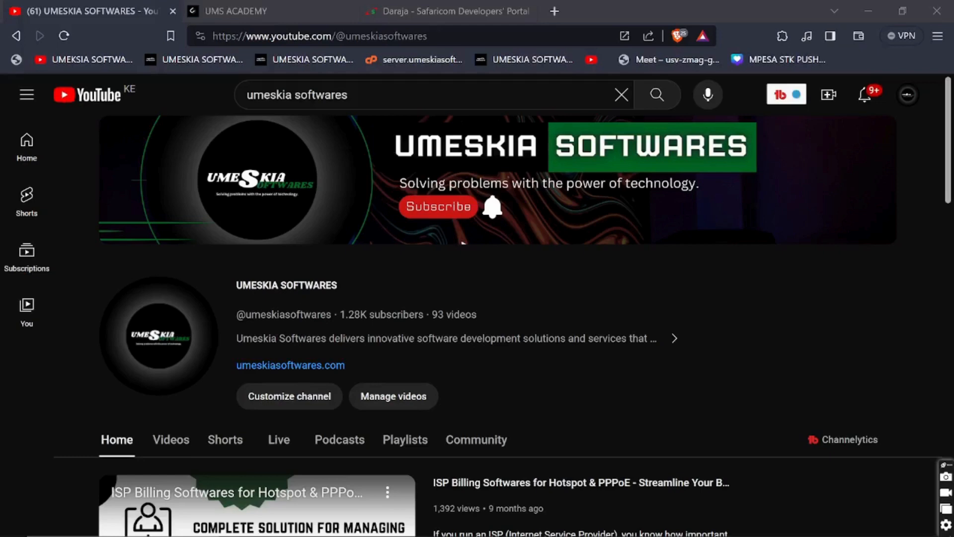
mouse_move(908, 326)
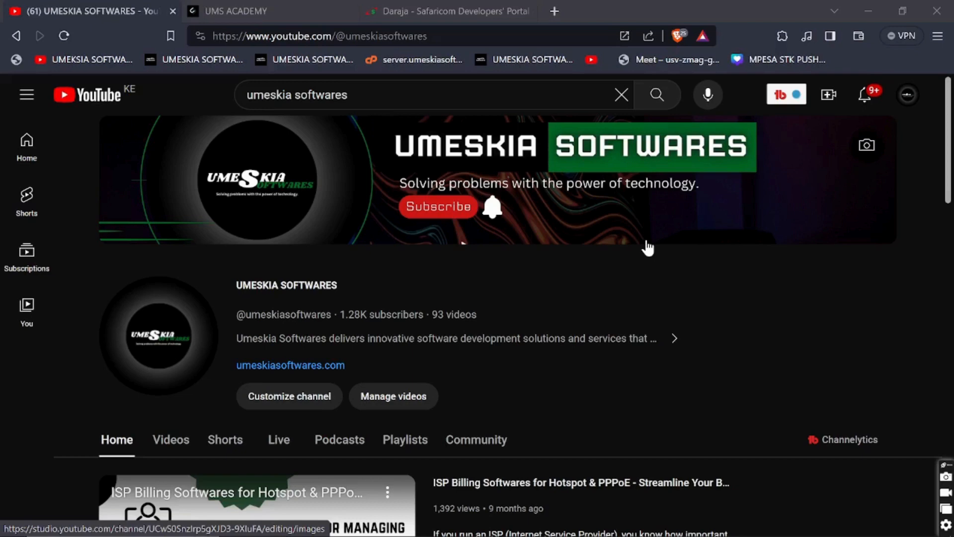
mouse_move(566, 141)
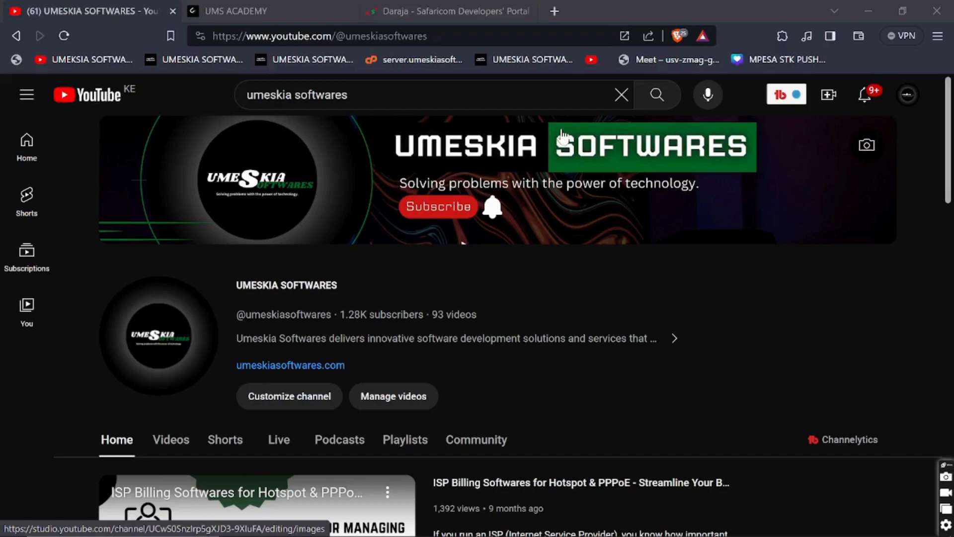
- In the Daraja portal, scroll the APIs list and open the B2B Express CheckOut card
click(444, 11)
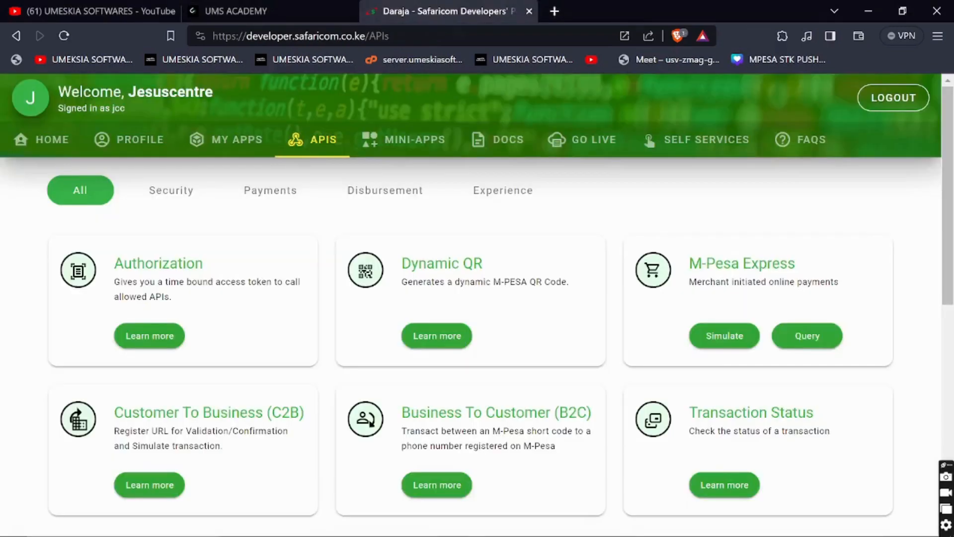
mouse_move(387, 263)
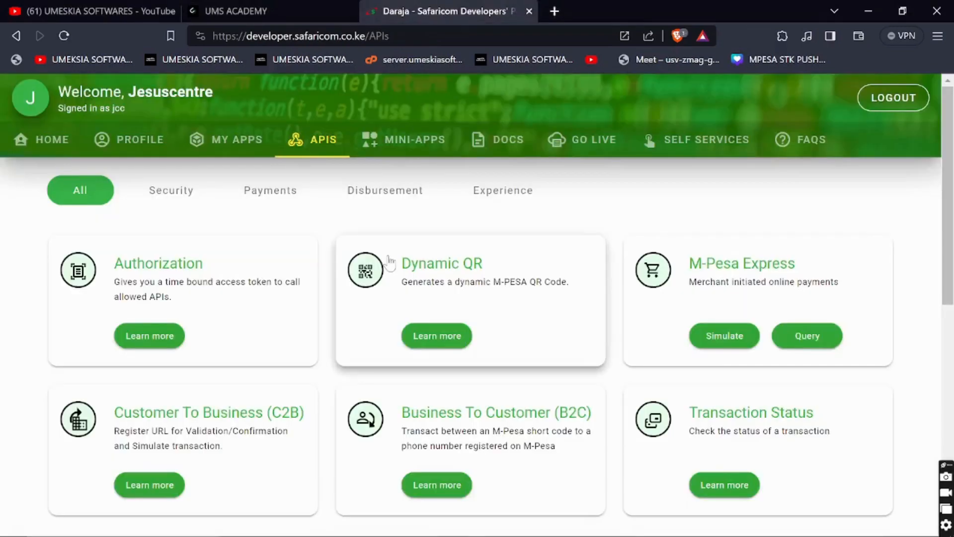
scroll(down, 3)
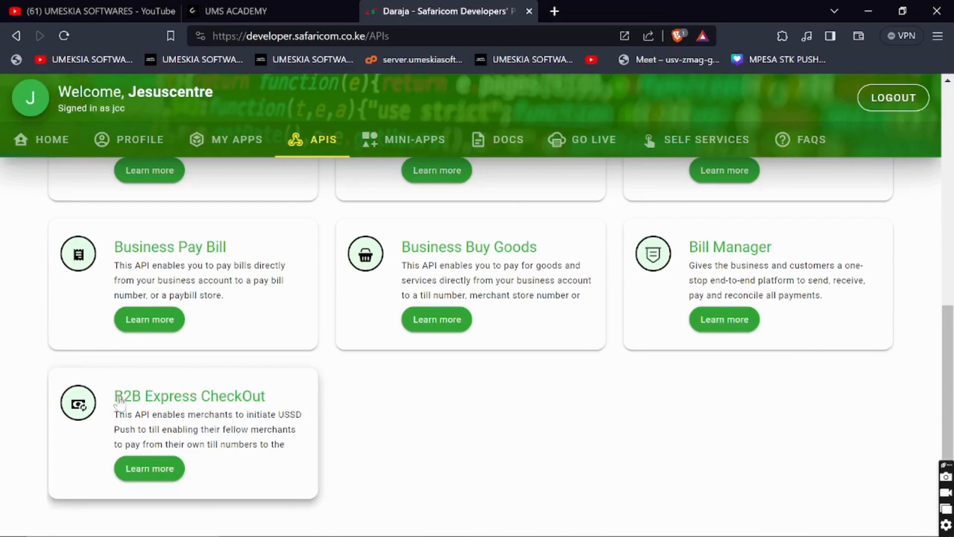
mouse_move(204, 401)
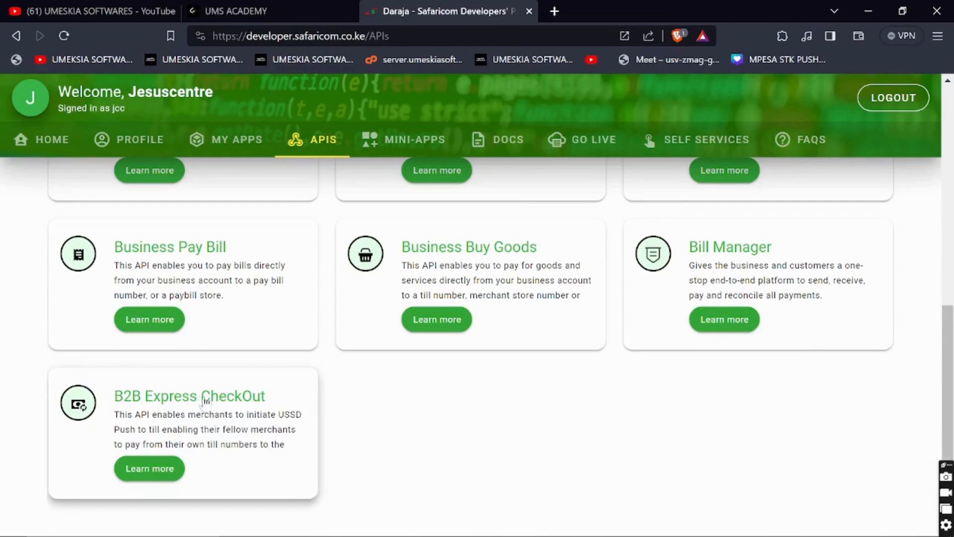
click(149, 469)
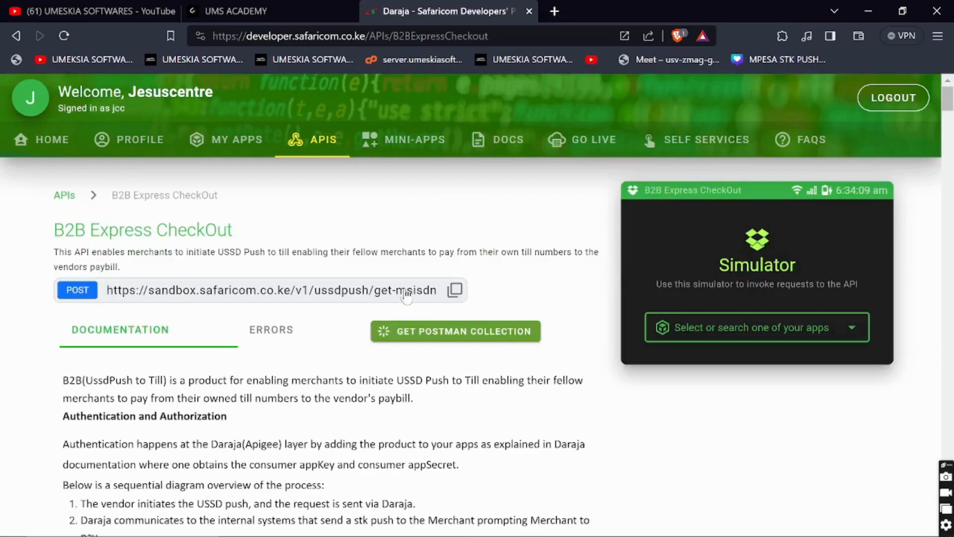
mouse_move(428, 193)
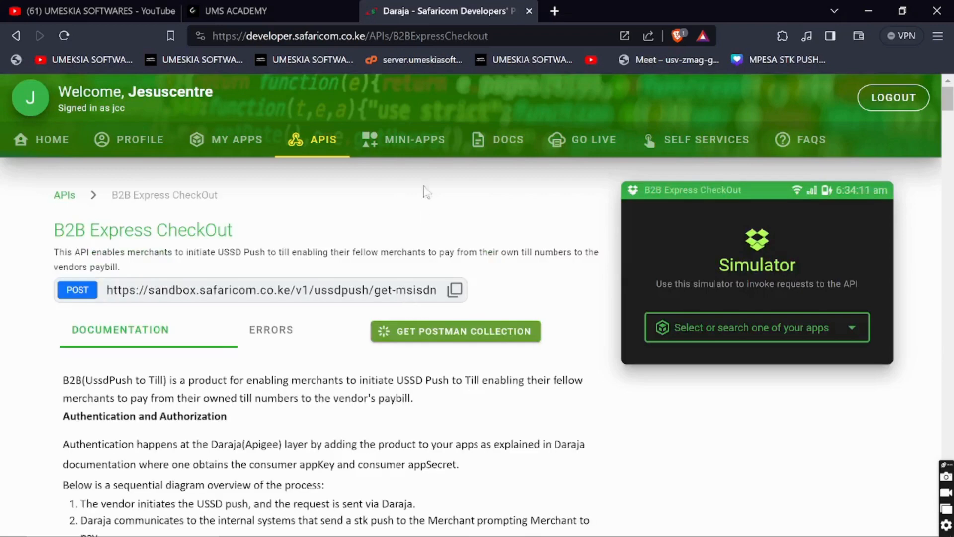
- On the UMS Academy site, open Upcoming Live Online Classes
click(234, 11)
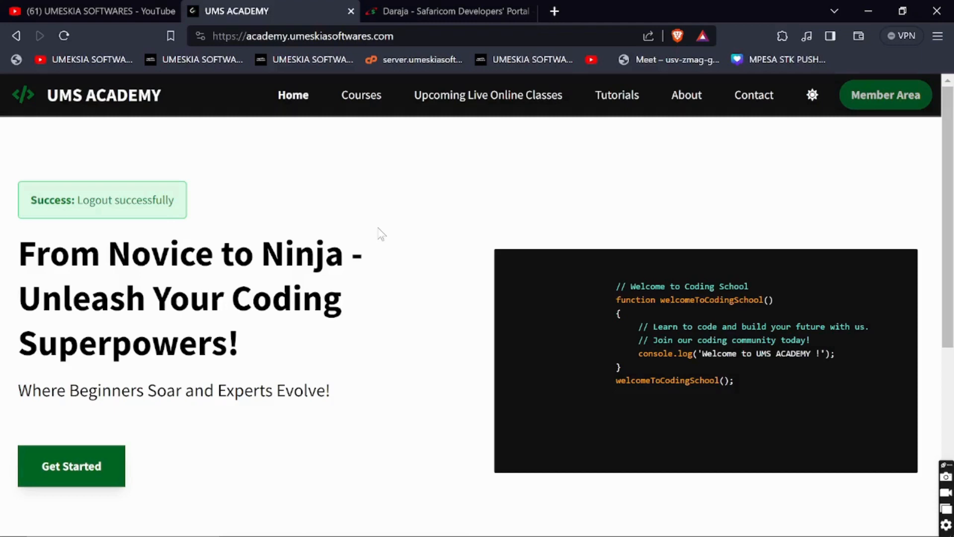
click(487, 95)
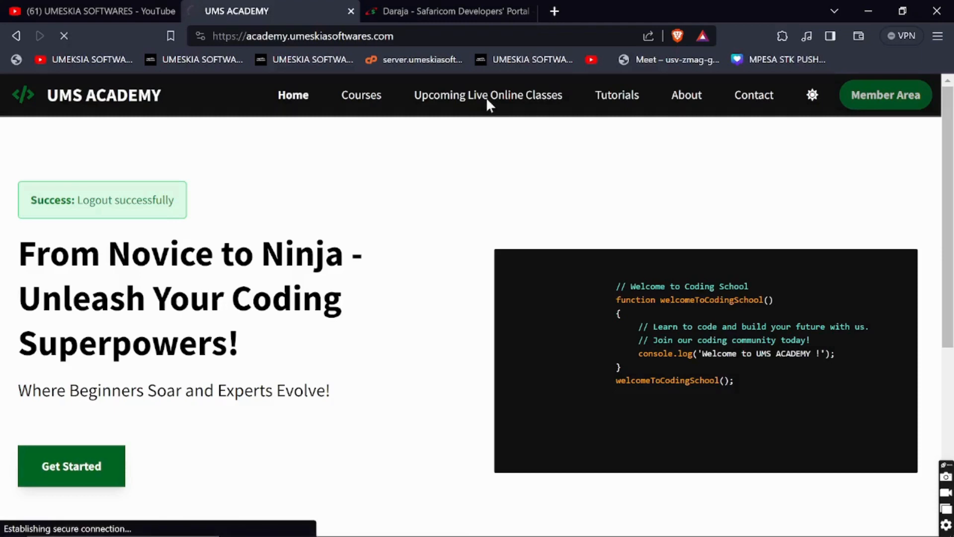
click(488, 95)
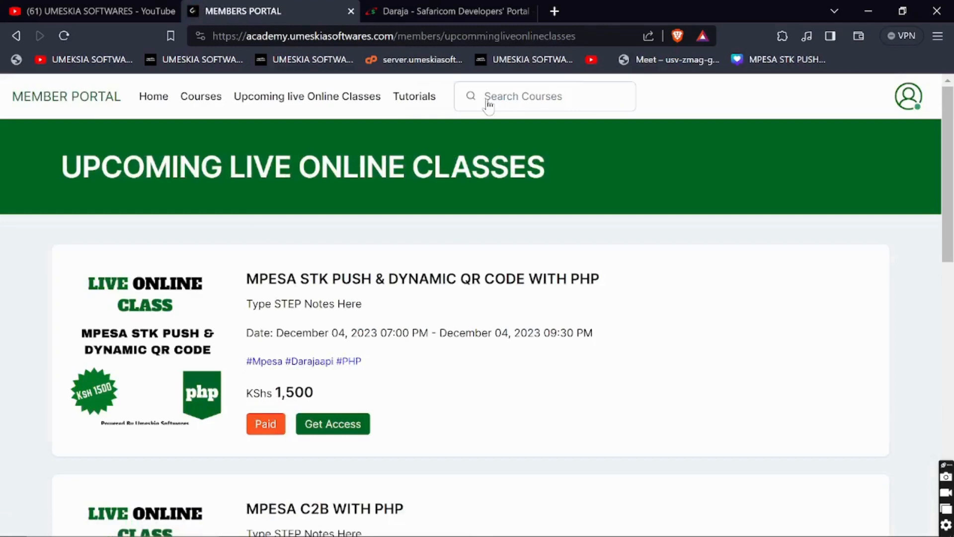
mouse_move(306, 299)
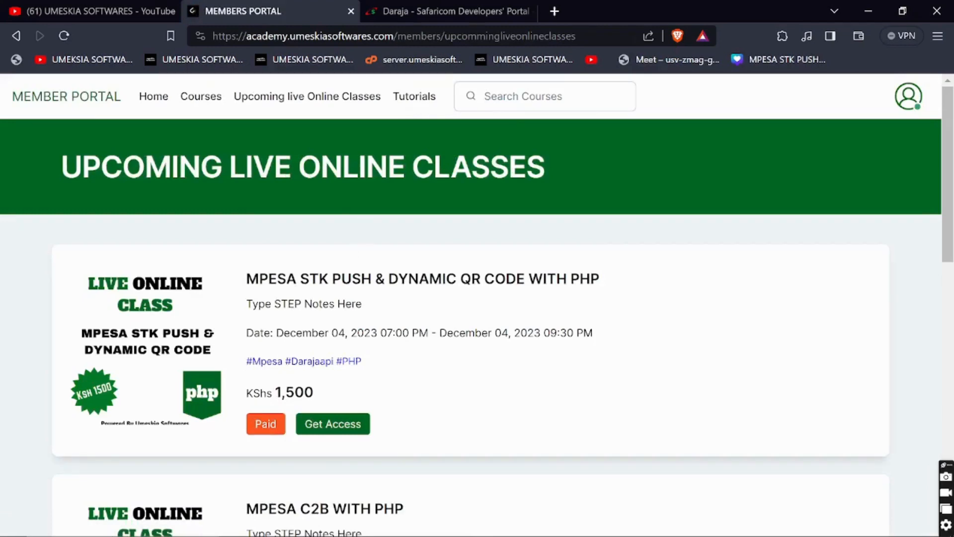
- Scroll through the class list, view a class, then return to the list
scroll(down, 3)
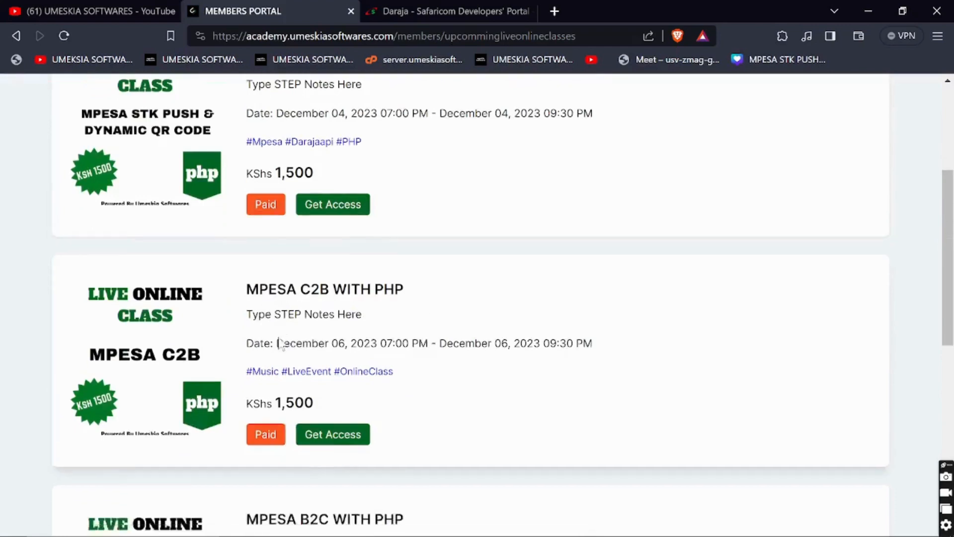
scroll(down, 3)
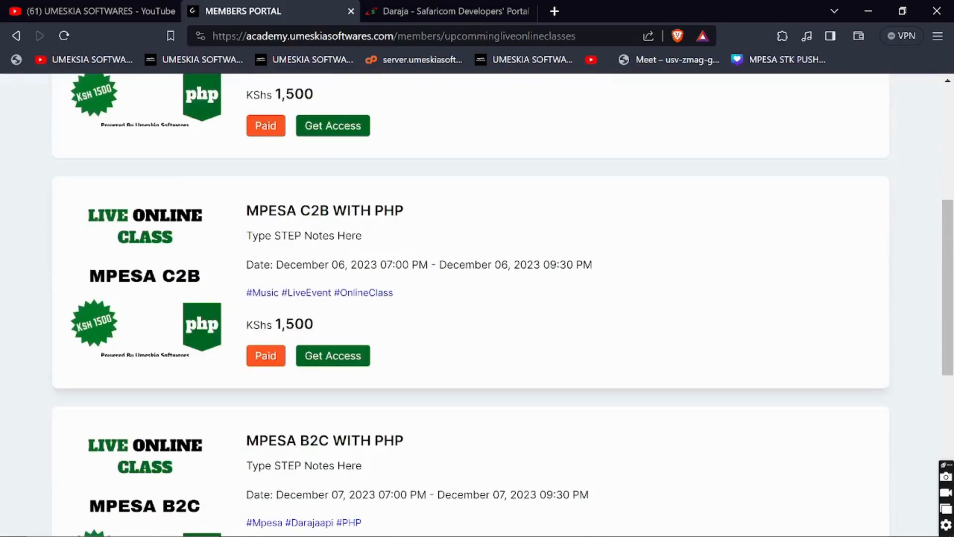
scroll(down, 3)
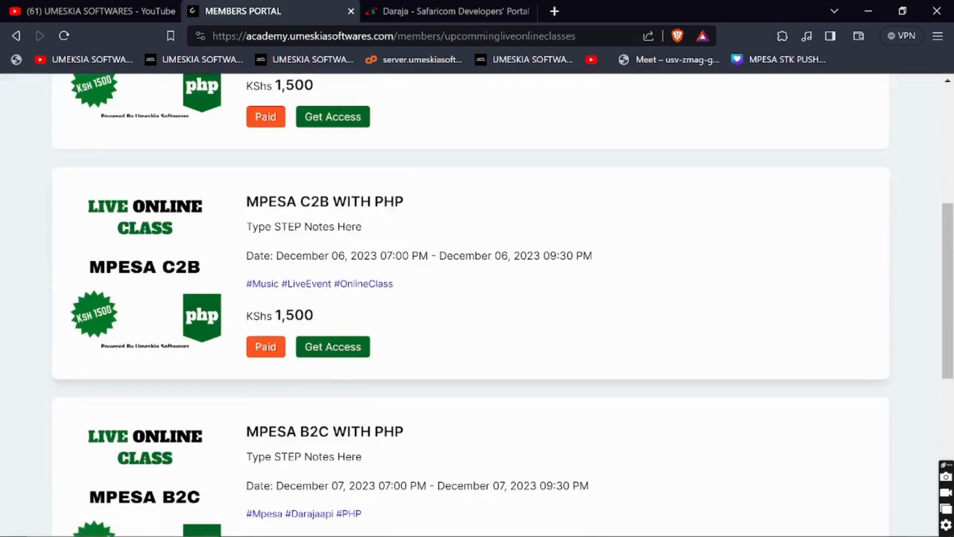
scroll(down, 3)
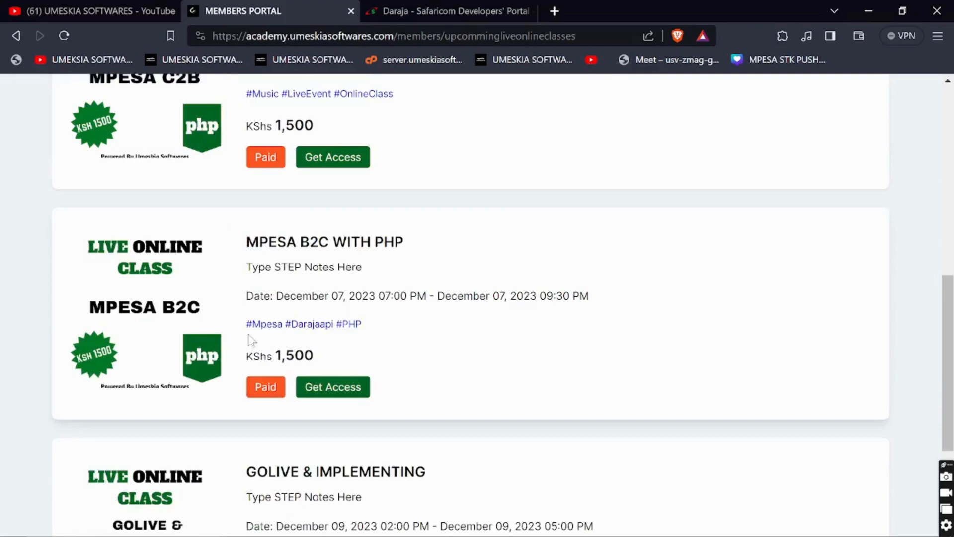
scroll(down, 3)
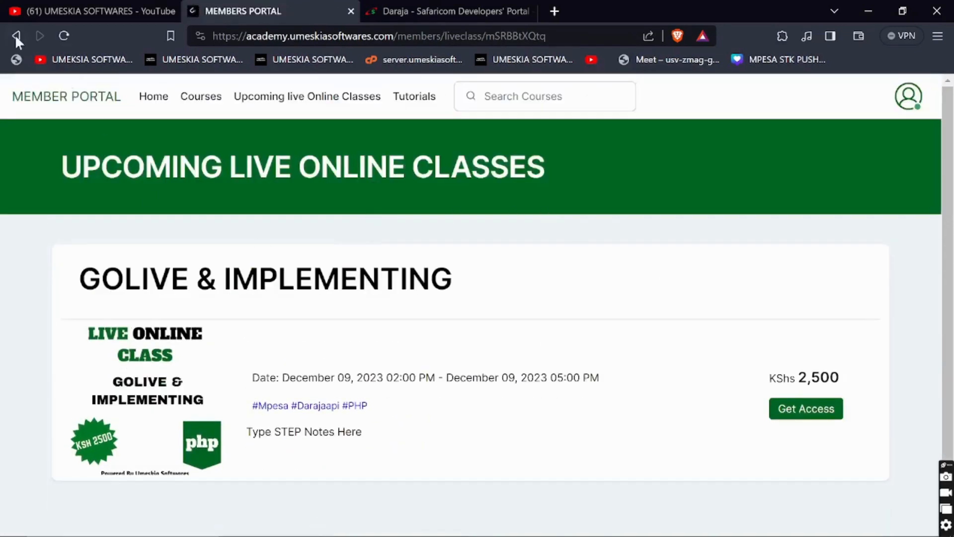
click(17, 36)
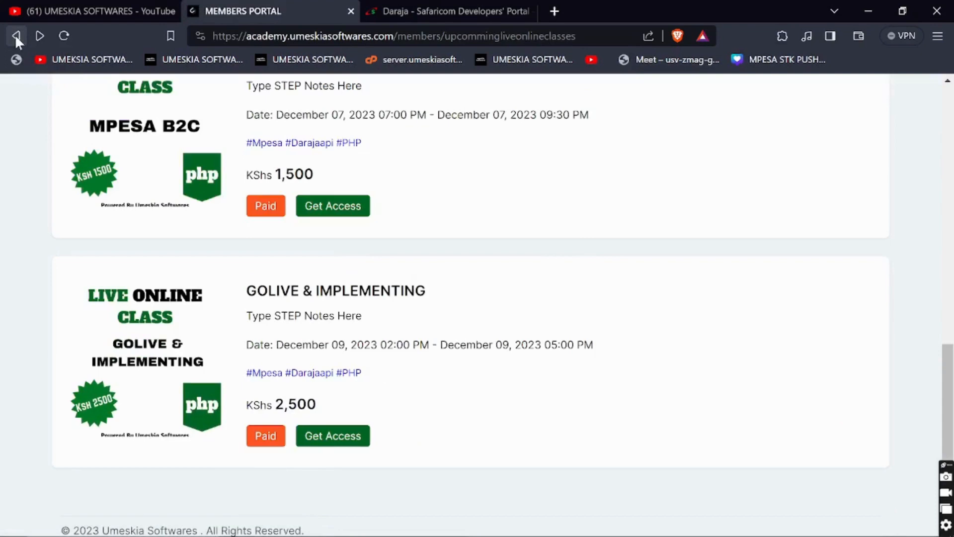
scroll(up, 3)
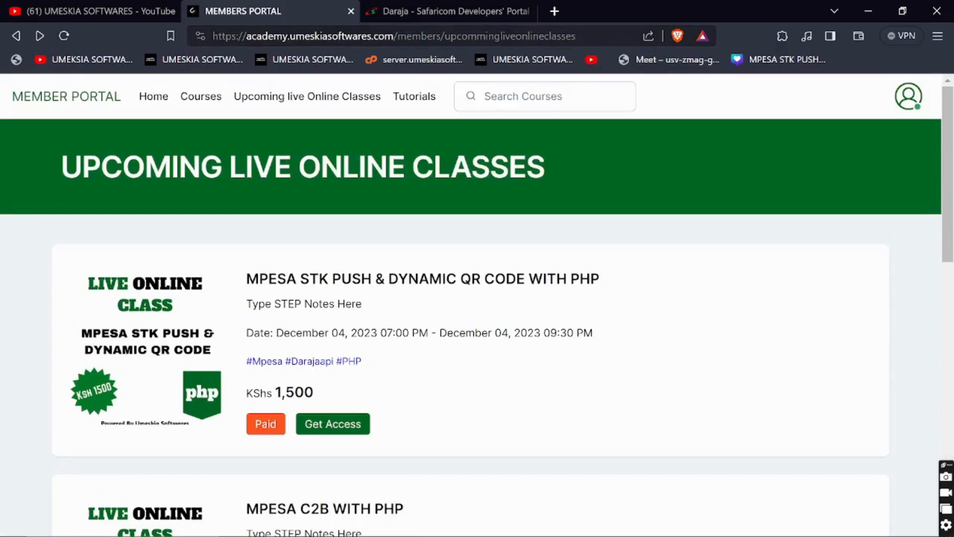
- Return to the Daraja tab and select the B2B Express CheckOut description sentence
click(447, 11)
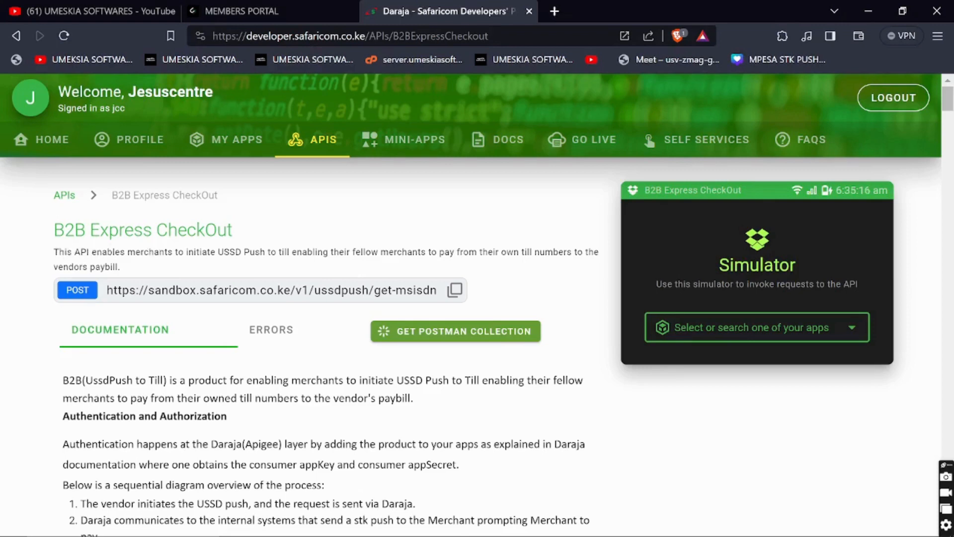
drag(76, 252, 120, 266)
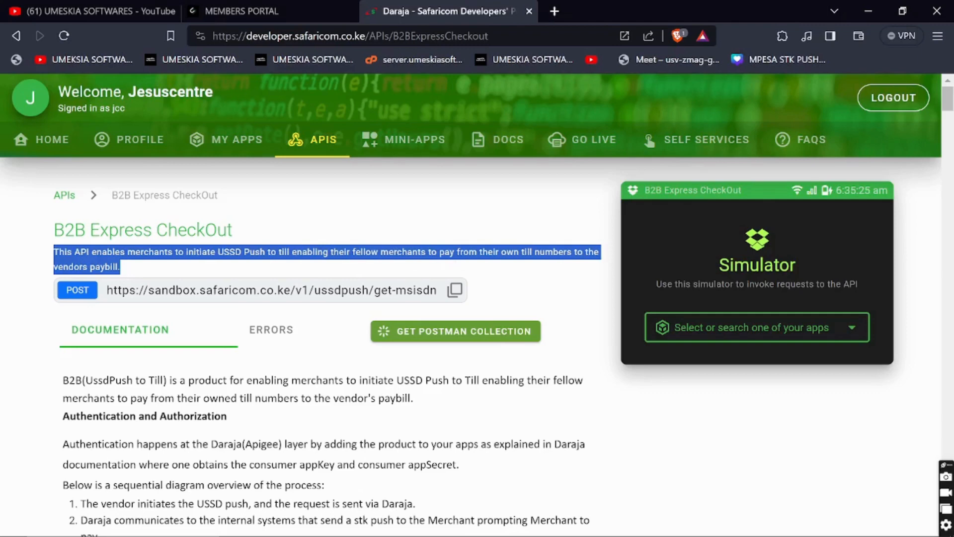
mouse_move(430, 252)
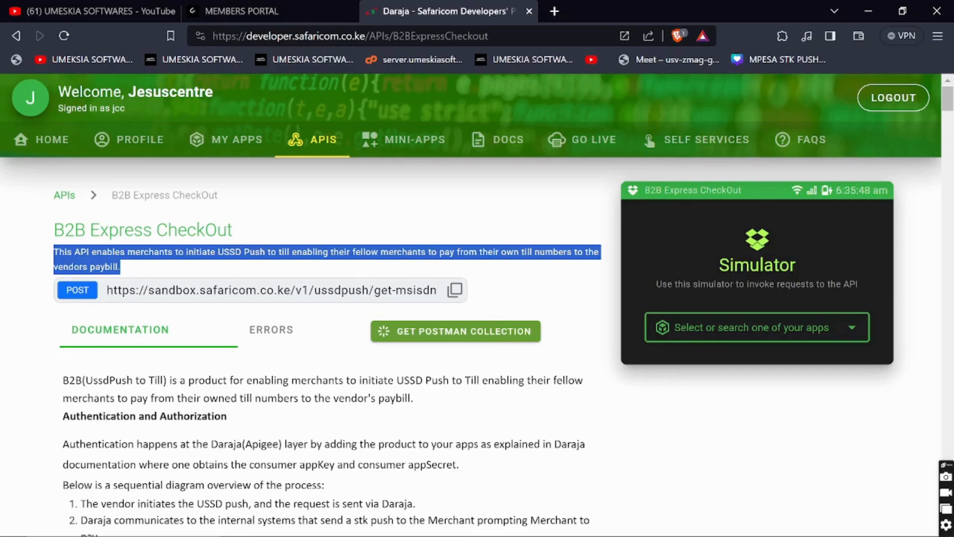
scroll(down, 3)
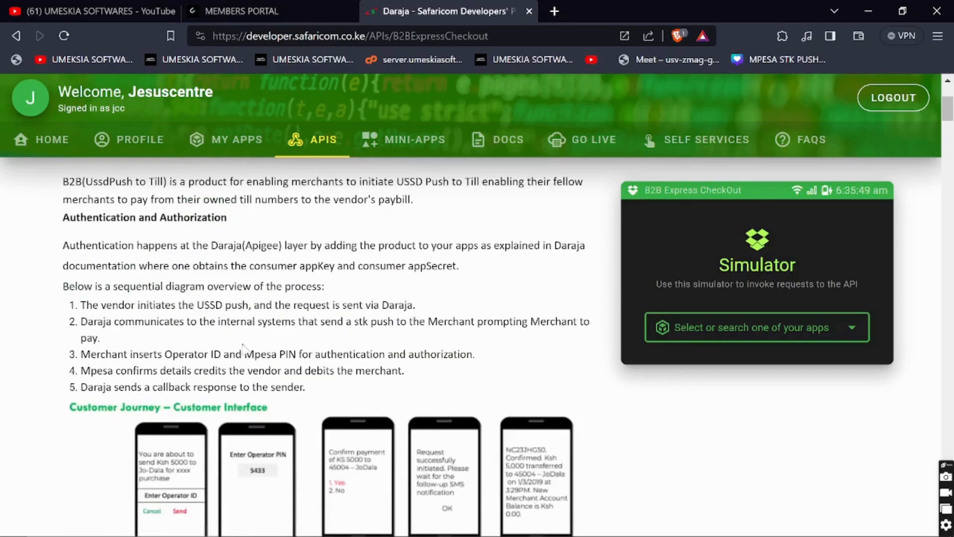
scroll(down, 3)
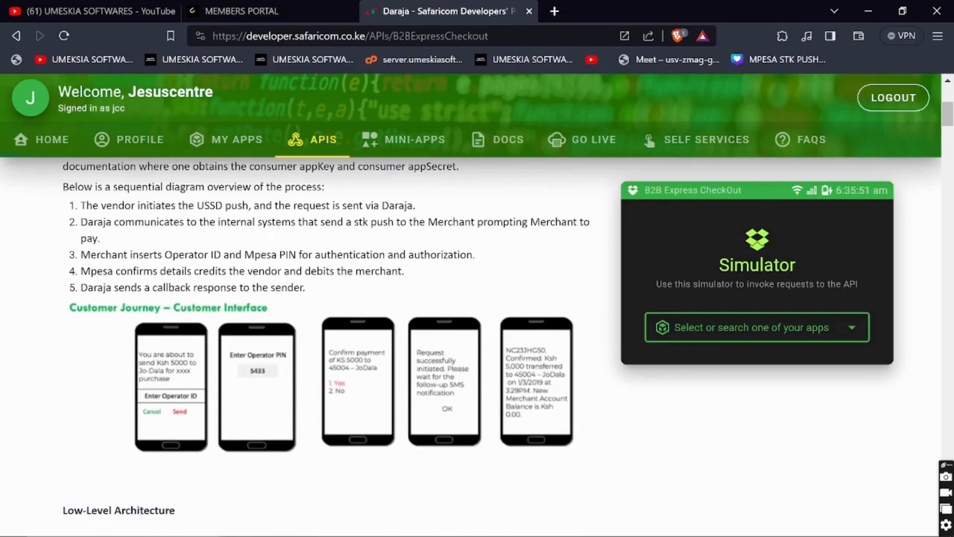
mouse_move(176, 352)
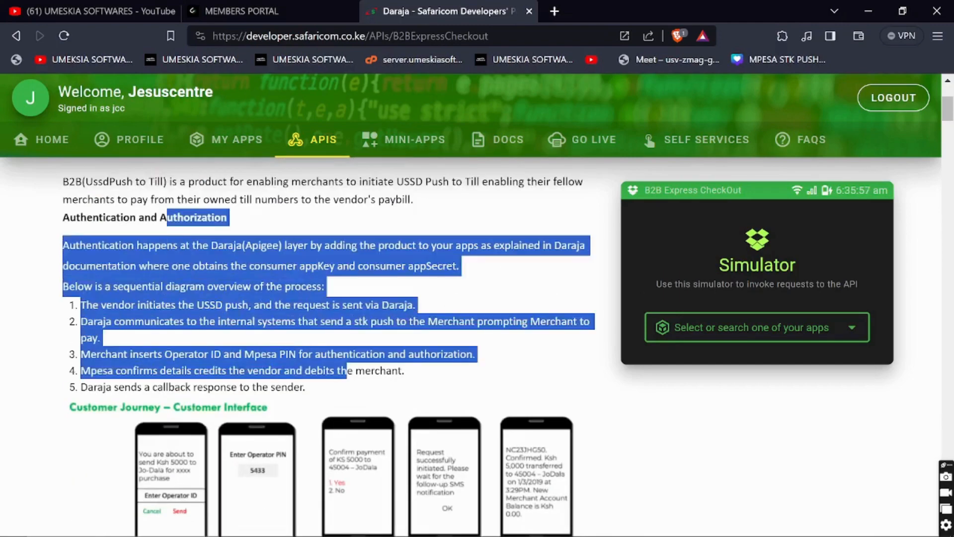
scroll(down, 3)
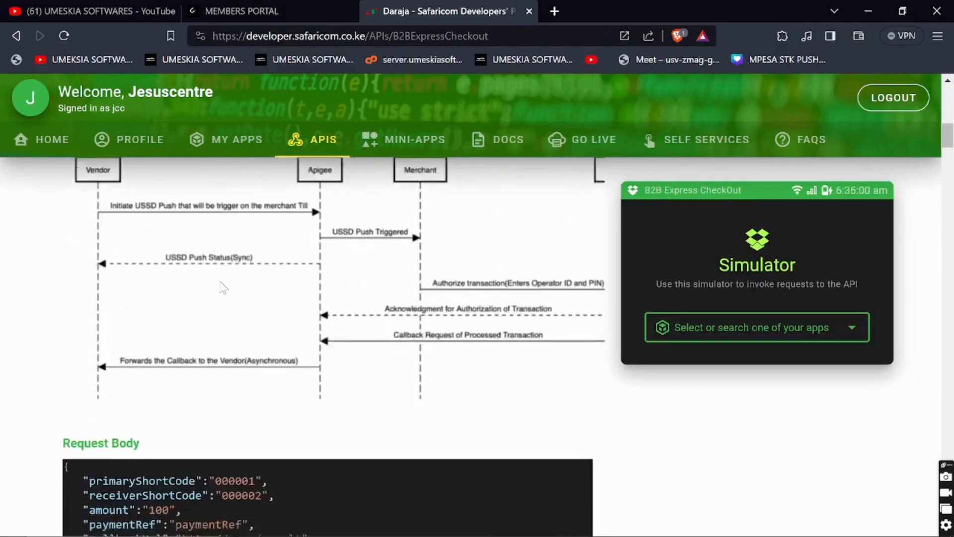
scroll(down, 3)
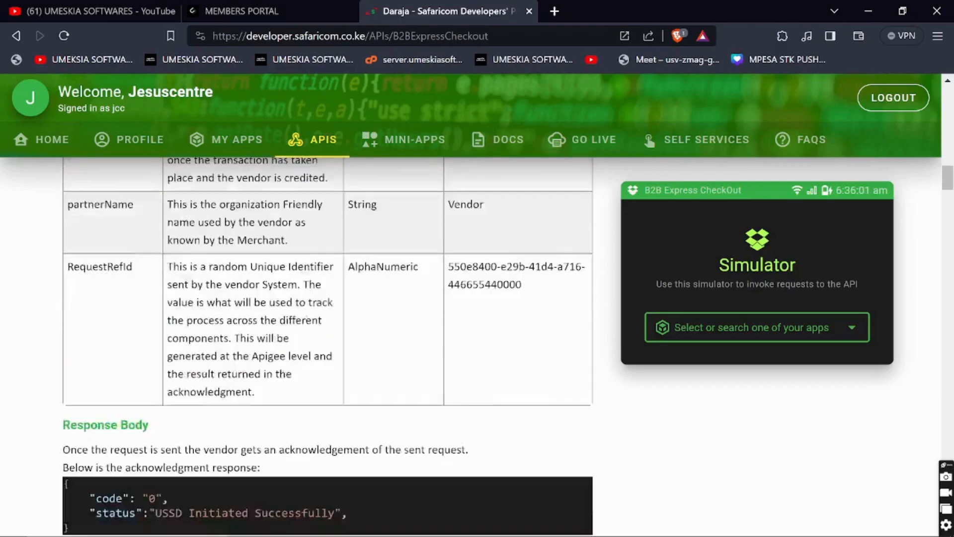
scroll(down, 3)
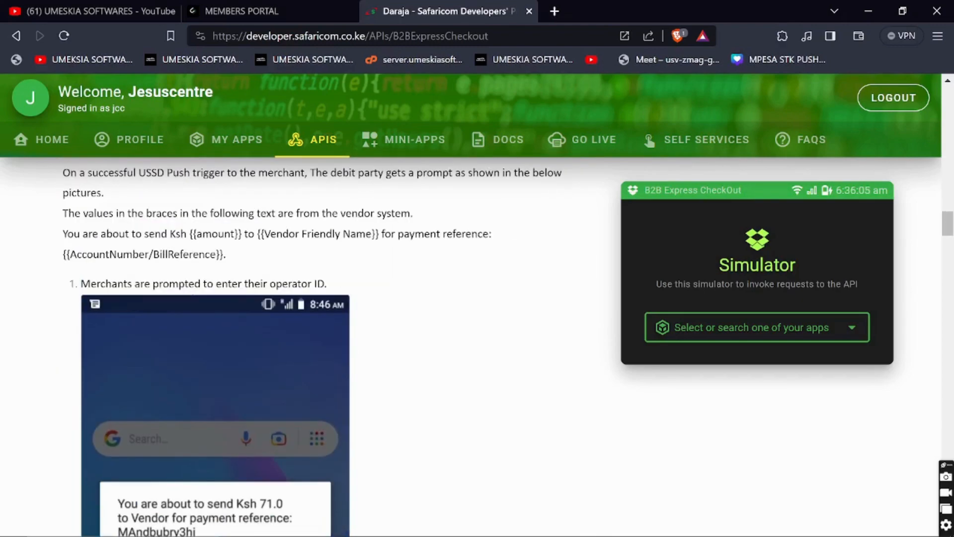
scroll(down, 3)
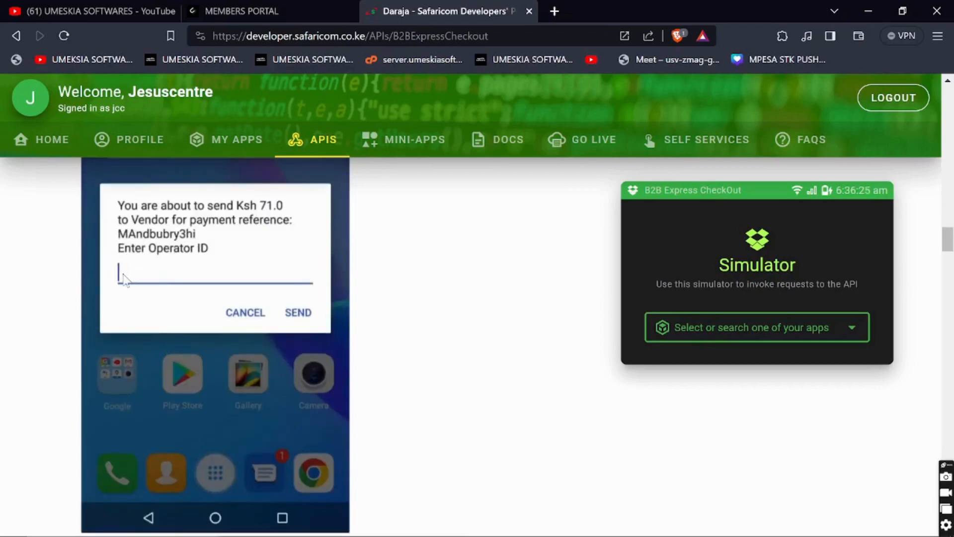
click(298, 312)
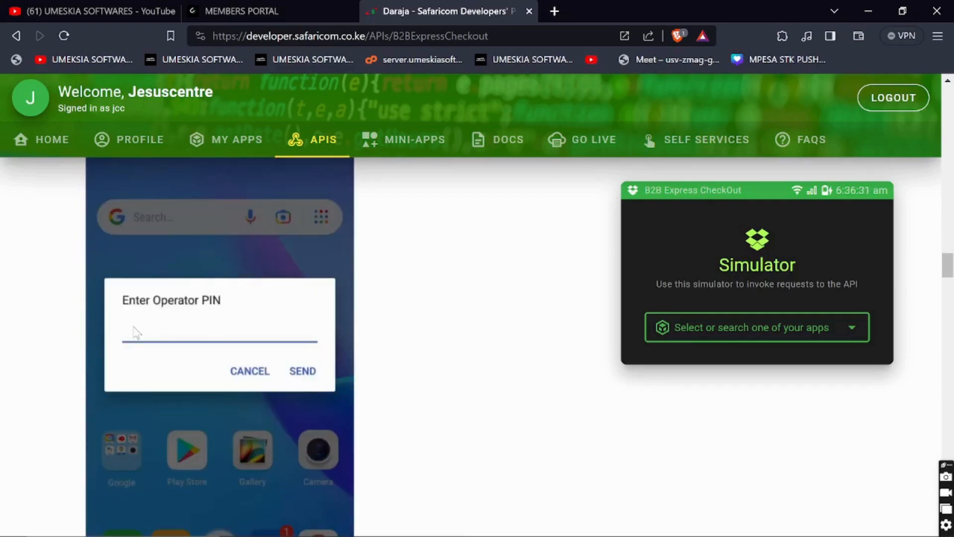
scroll(down, 3)
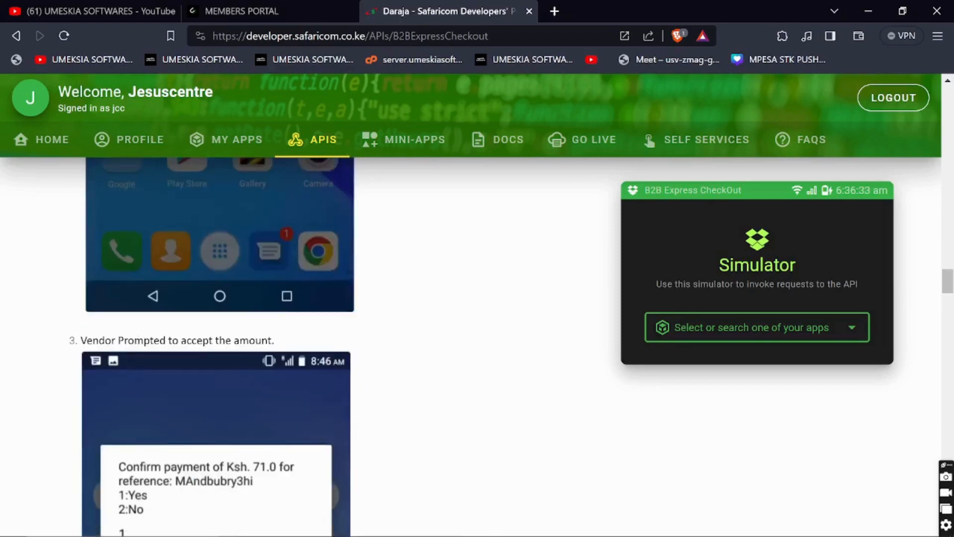
scroll(down, 3)
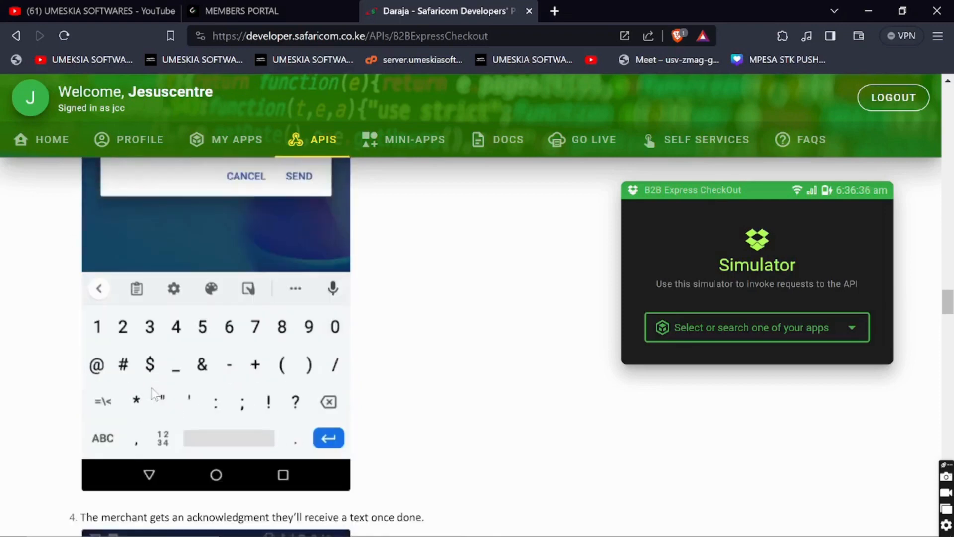
click(298, 176)
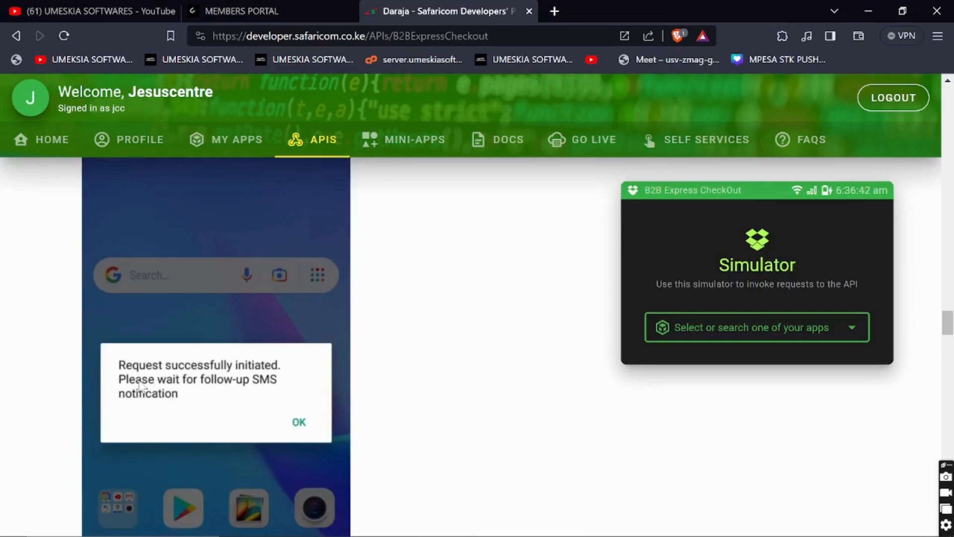
click(298, 422)
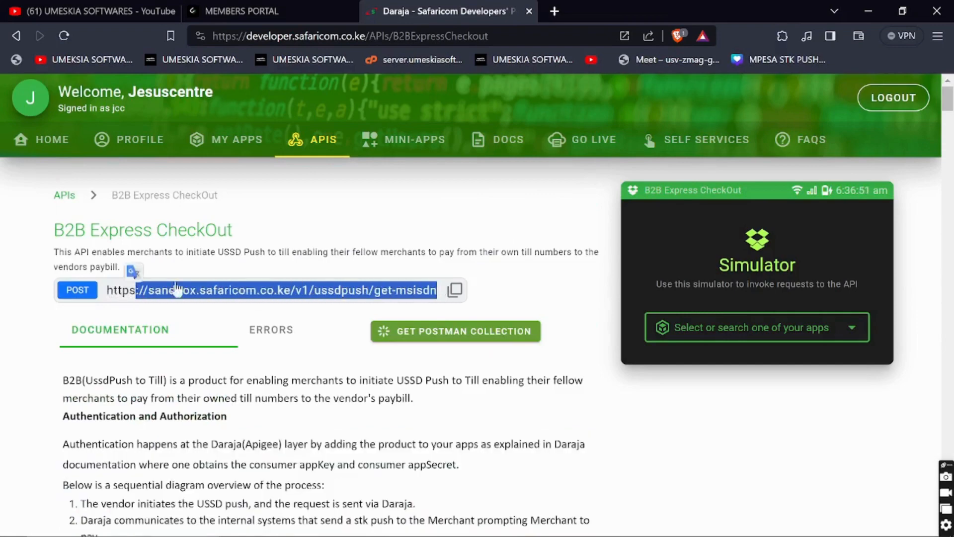
scroll(down, 3)
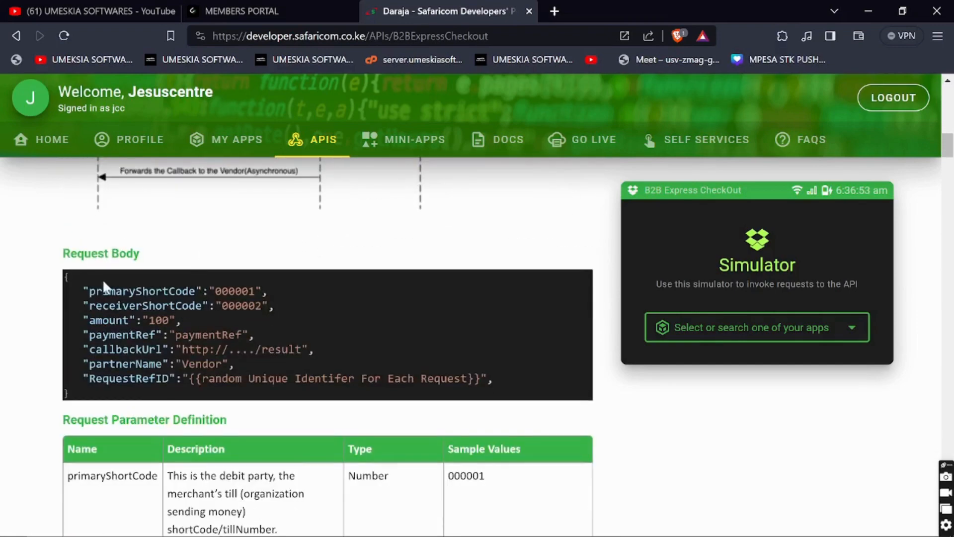
double_click(143, 290)
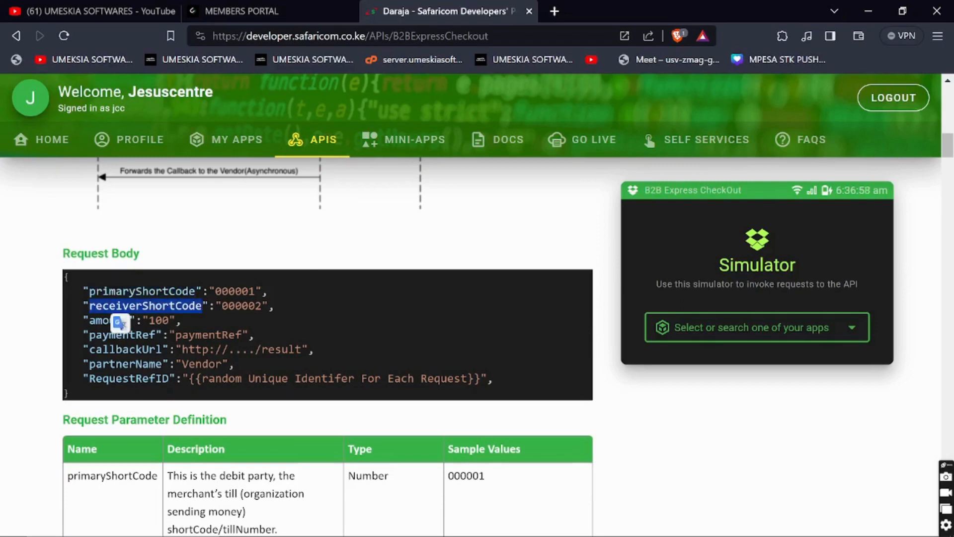
scroll(down, 3)
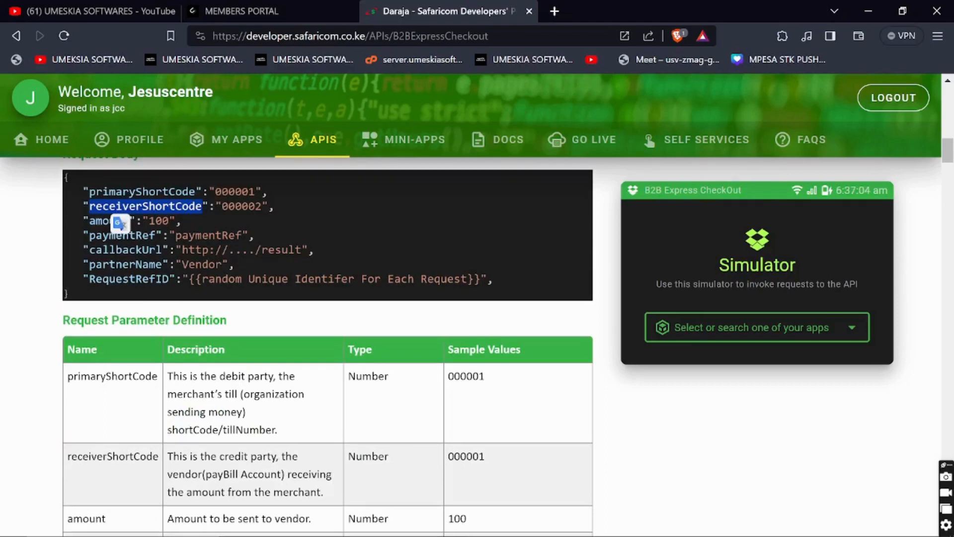
scroll(down, 3)
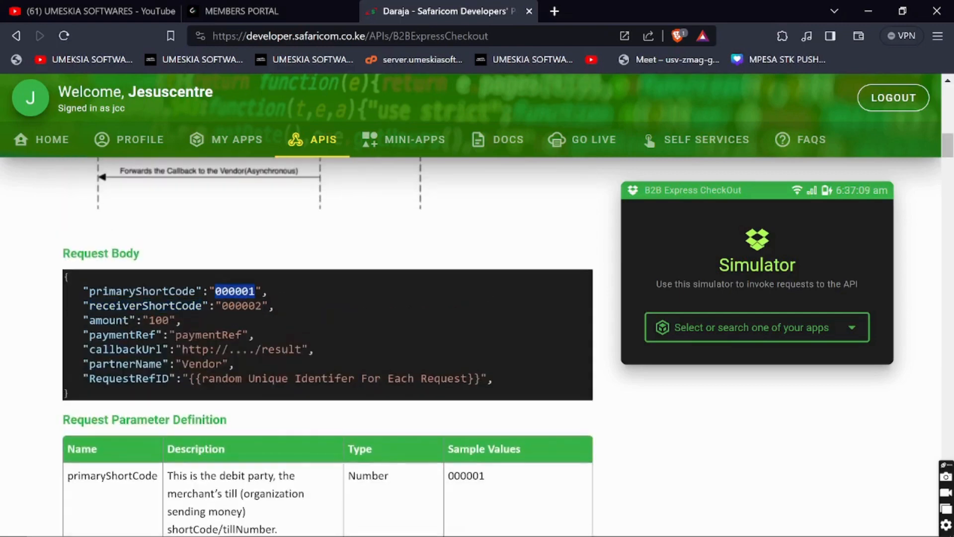
double_click(144, 306)
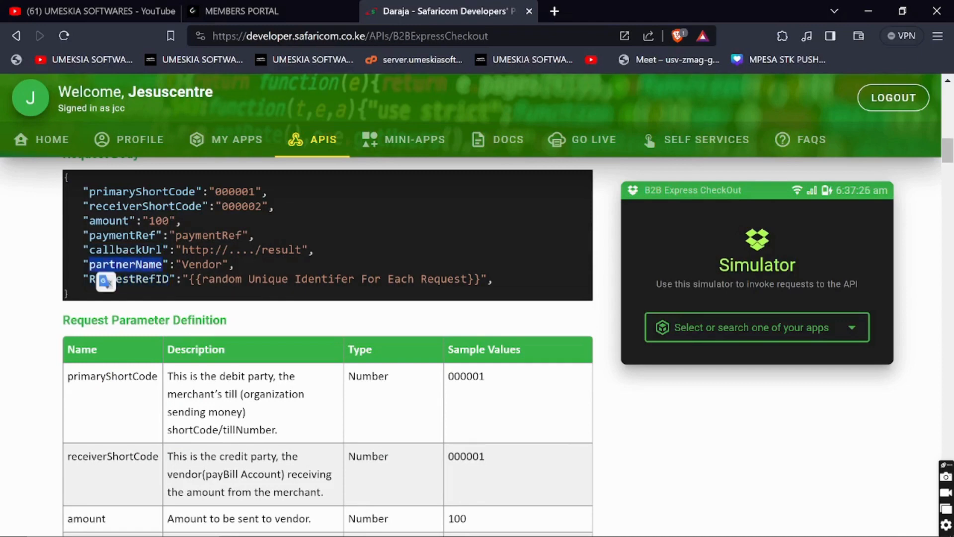
scroll(down, 3)
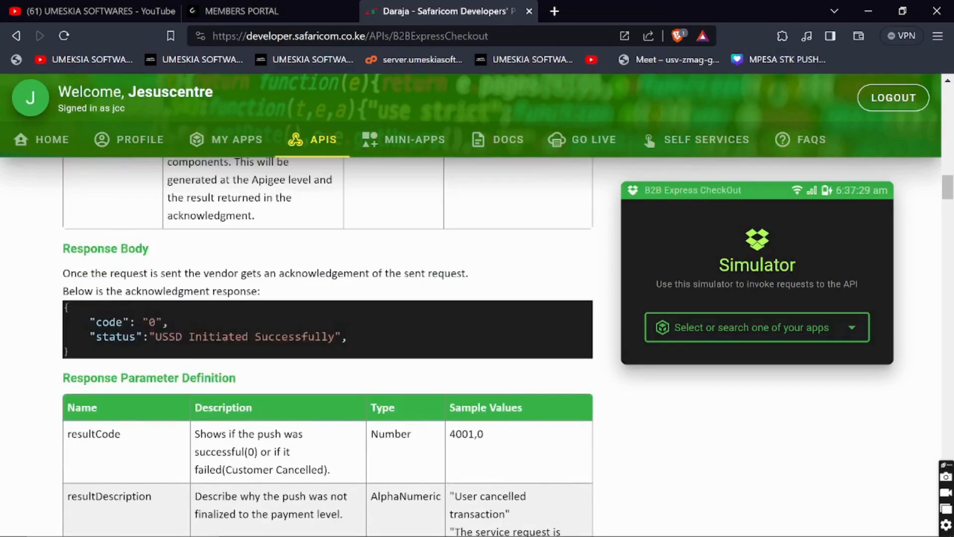
double_click(109, 321)
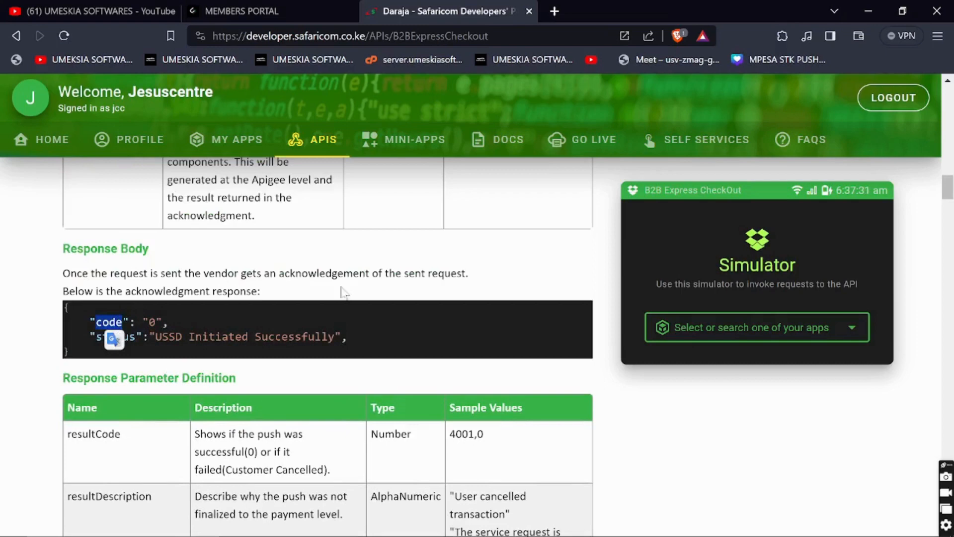
mouse_move(429, 207)
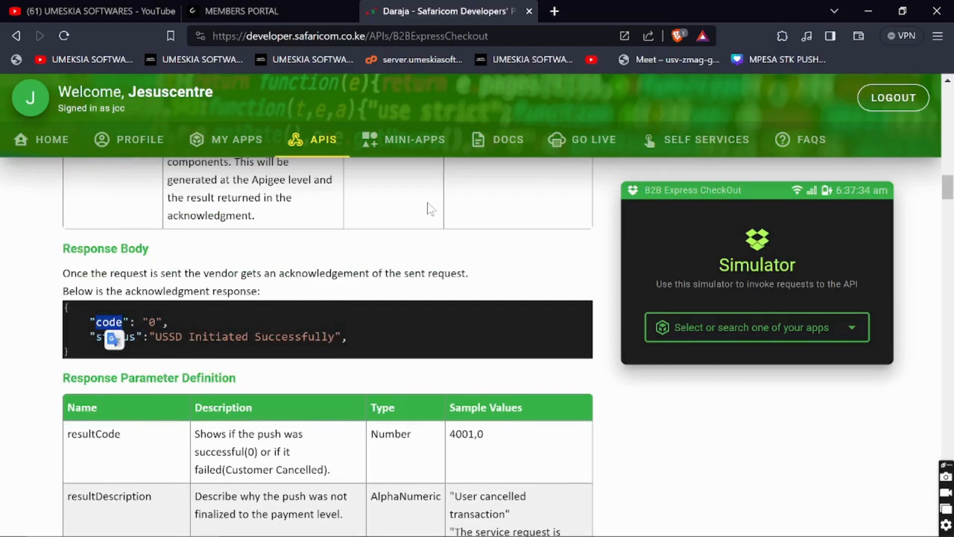
mouse_move(542, 413)
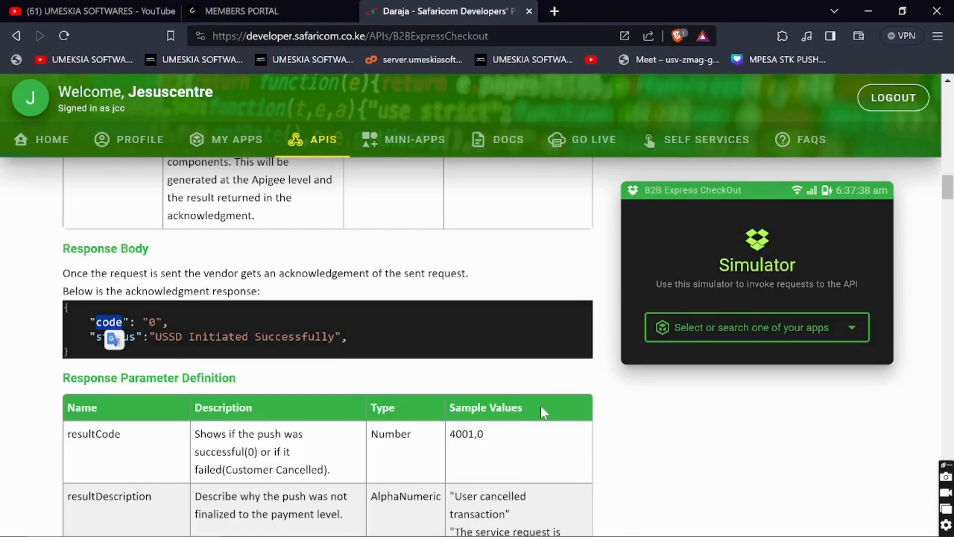
scroll(down, 3)
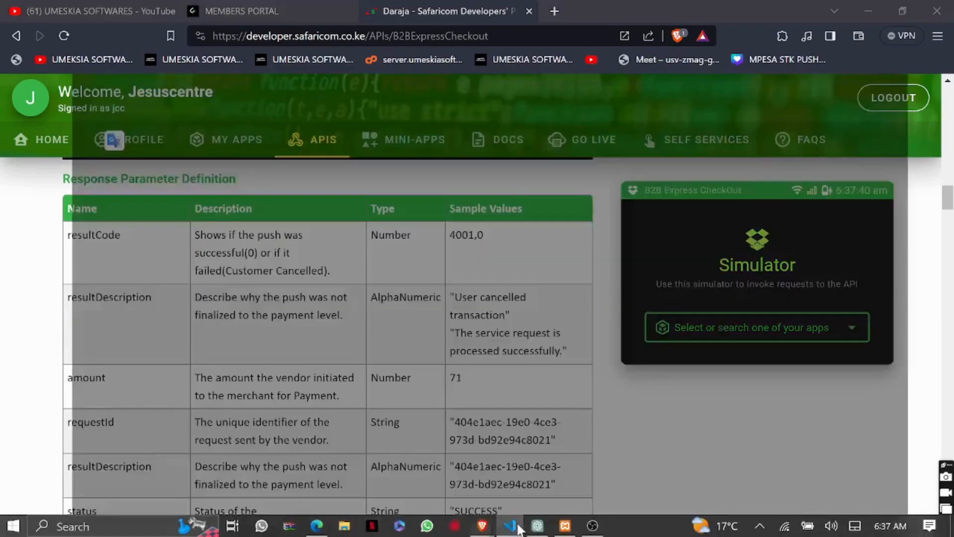
- In the code editor, view accessToken.php and DynamicQR.php to get the accessToken include line
click(510, 526)
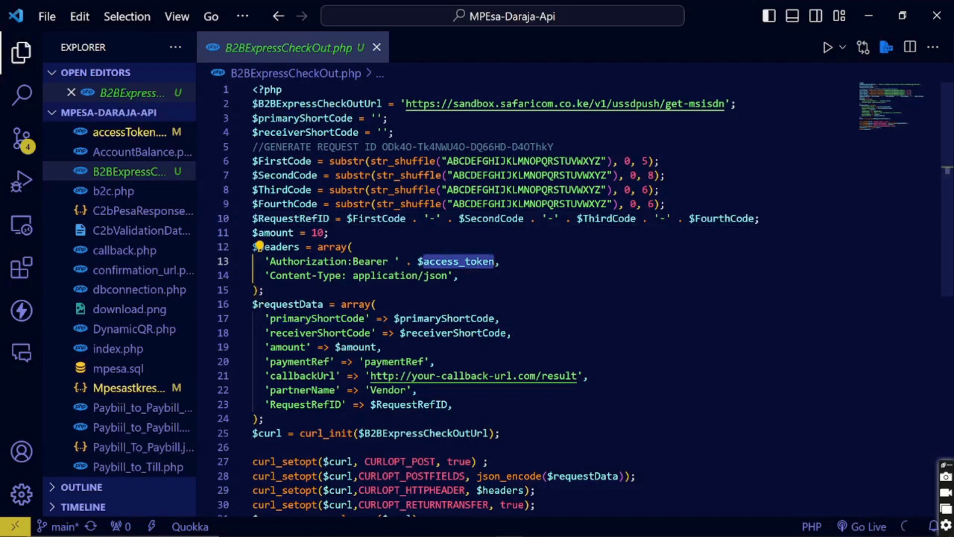
mouse_move(139, 289)
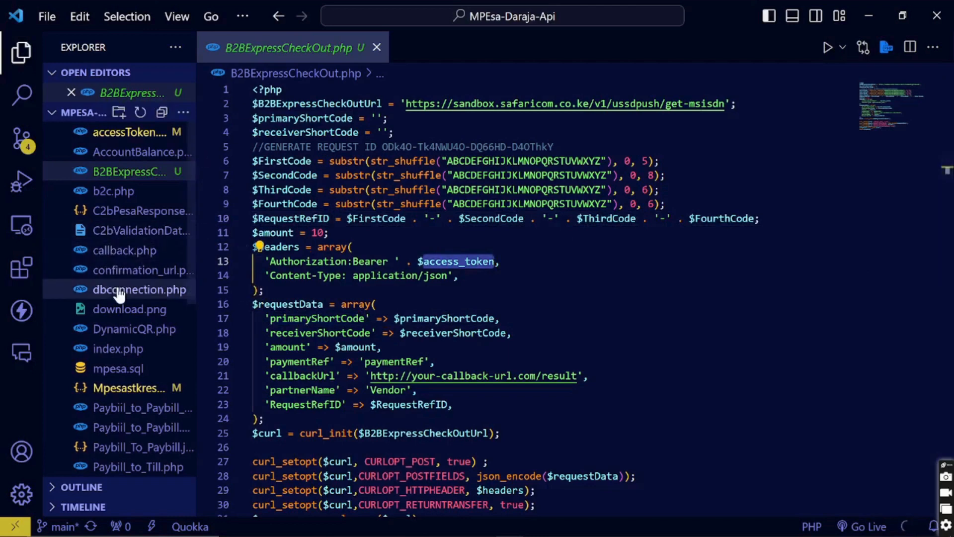
click(127, 132)
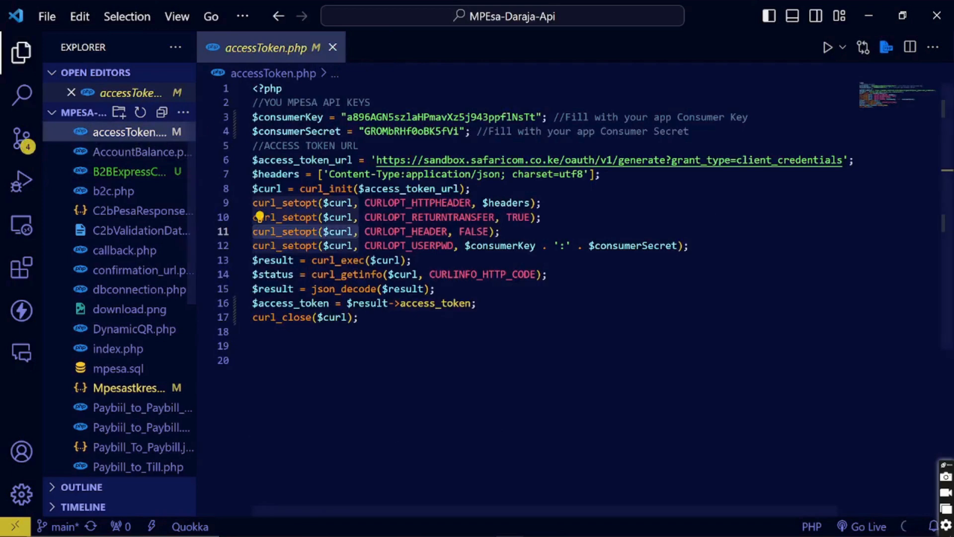
mouse_move(124, 250)
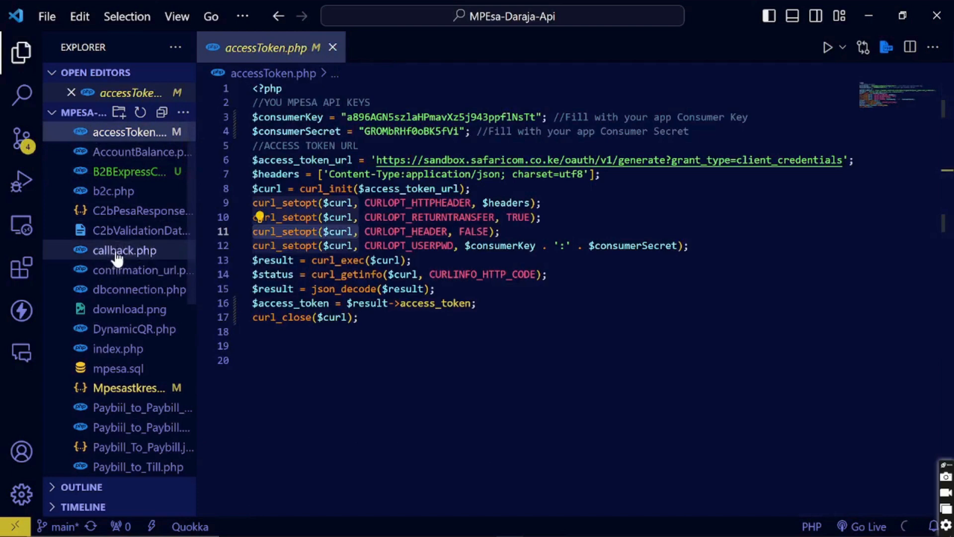
click(134, 328)
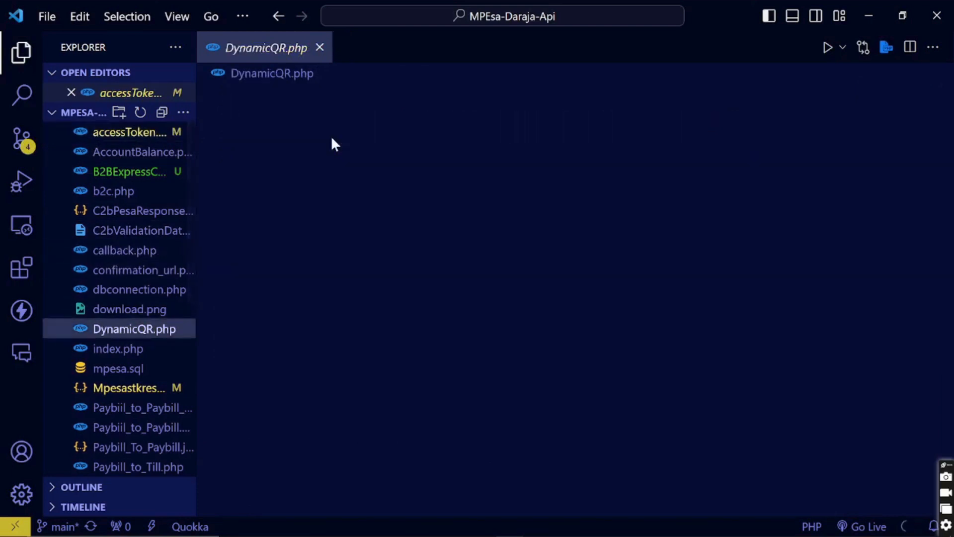
click(133, 329)
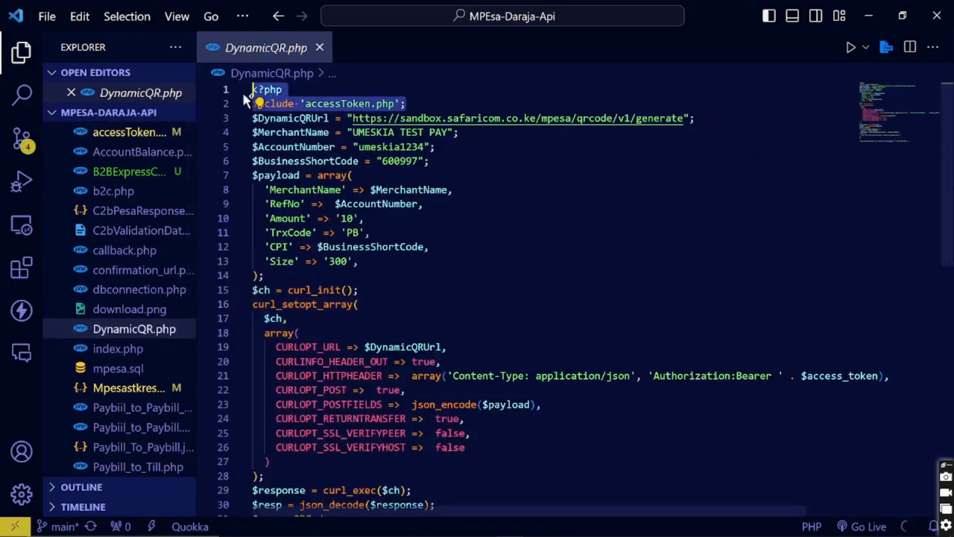
- Add include 'accessToken.php'; below the PHP tag in B2BExpressCheckOut.php
click(128, 171)
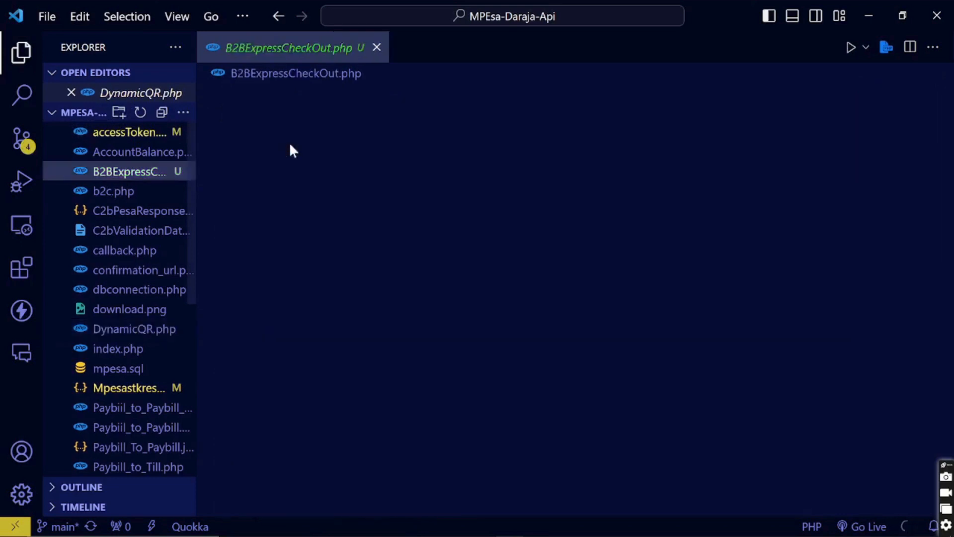
click(296, 73)
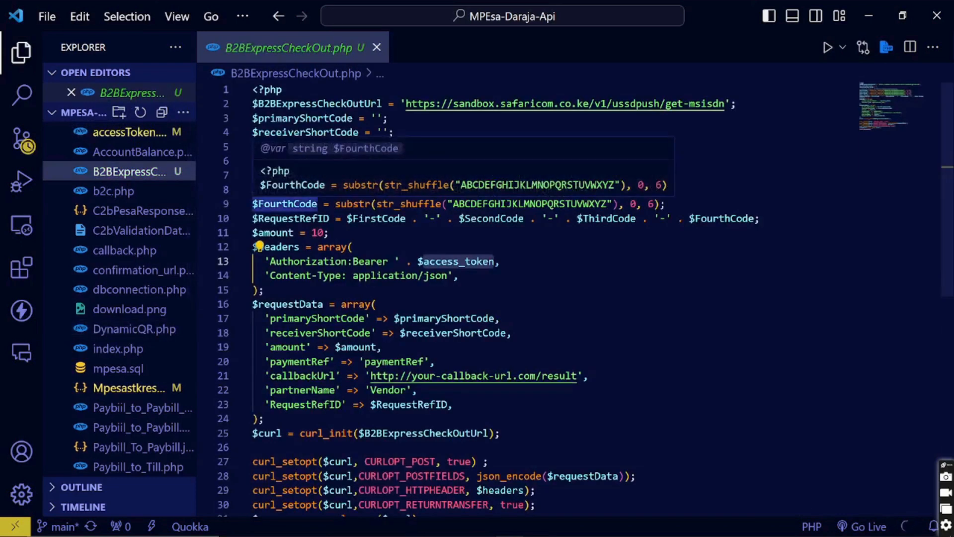
text(include 'accessToken.php';)
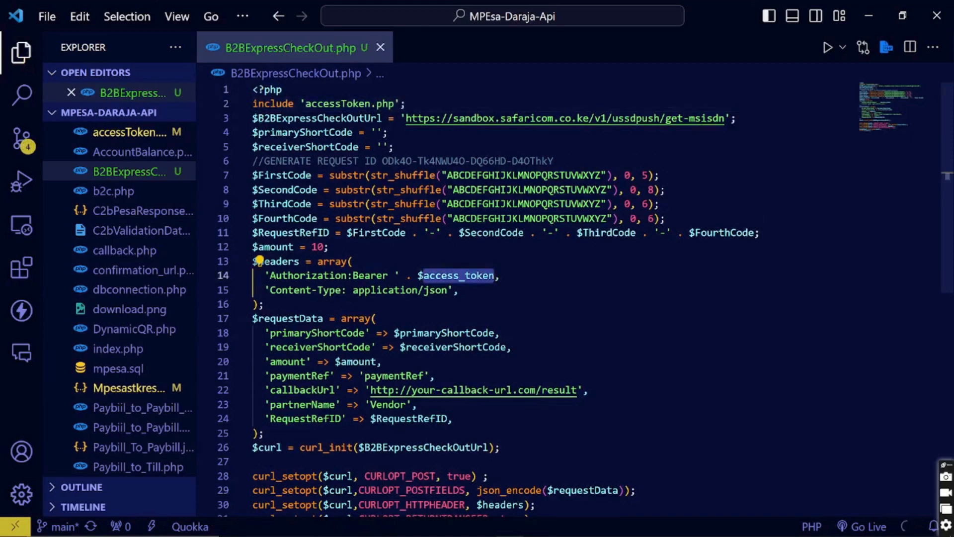
double_click(339, 104)
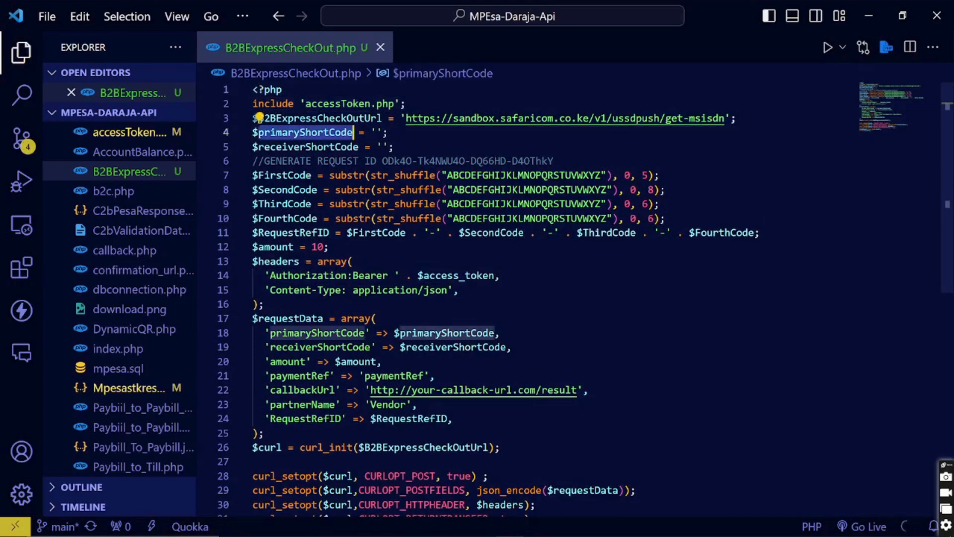
mouse_move(302, 132)
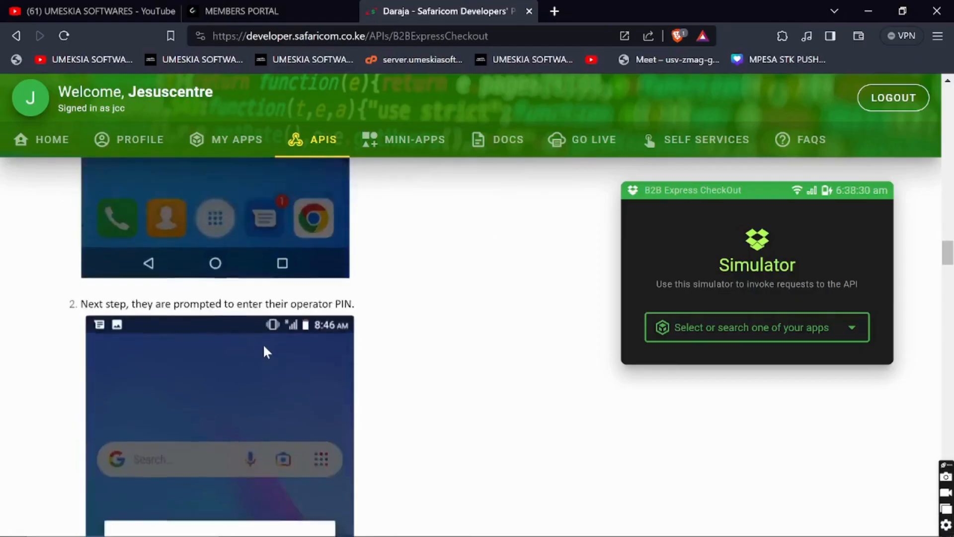
- Choose an app to fill short codes 7318002 and 174379, simulate, and copy the primary code
scroll(down, 3)
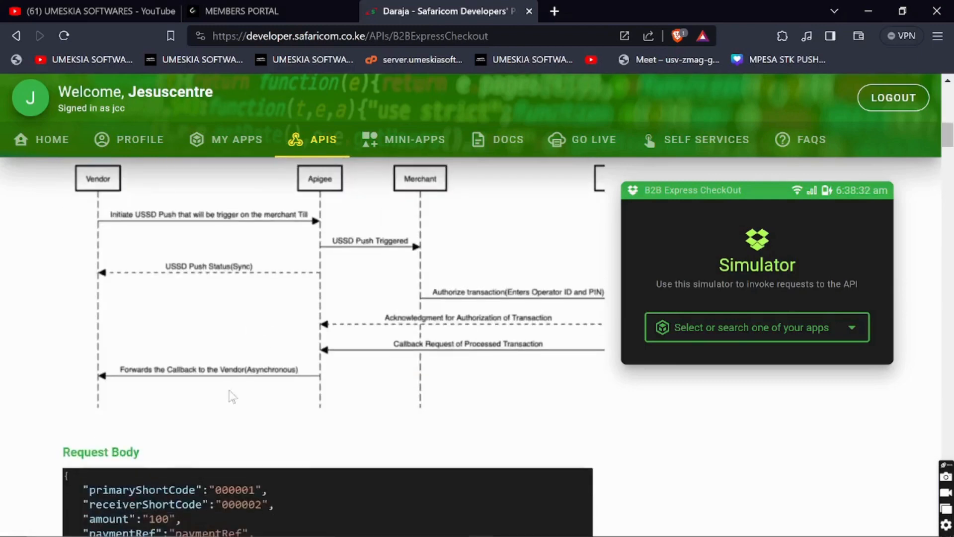
scroll(down, 3)
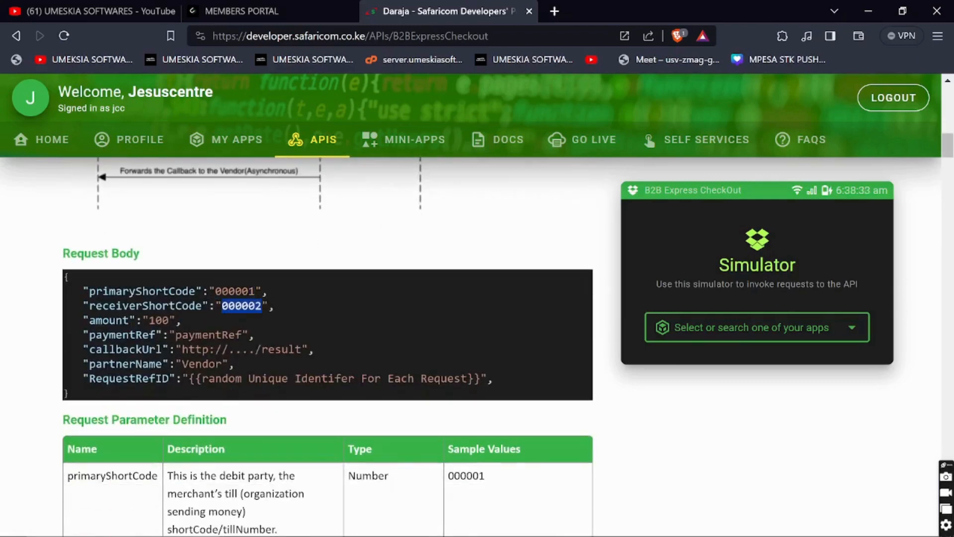
click(757, 327)
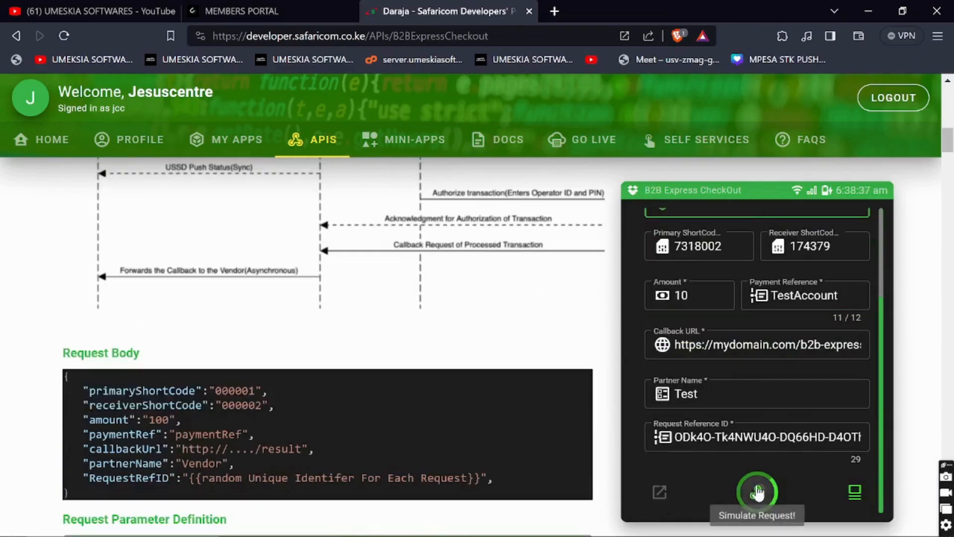
click(757, 491)
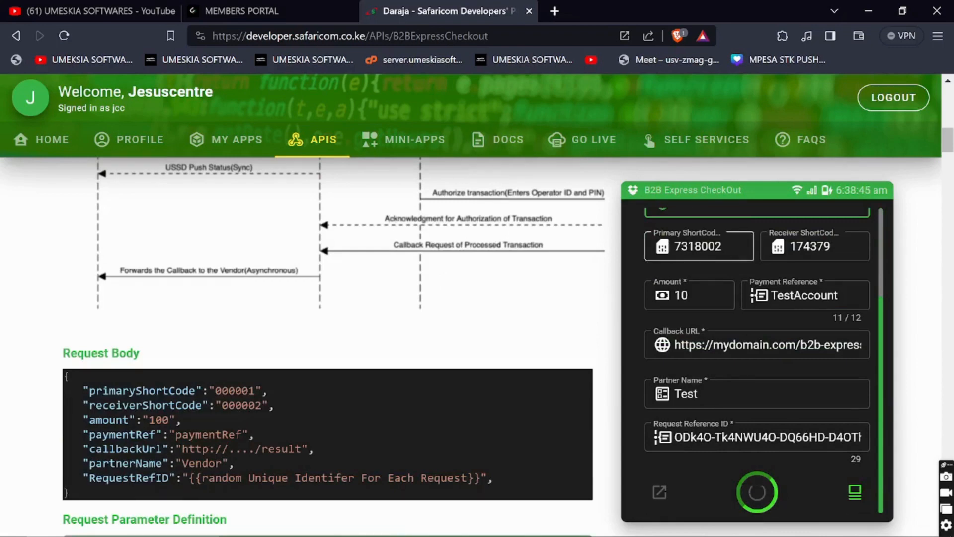
right_click(698, 246)
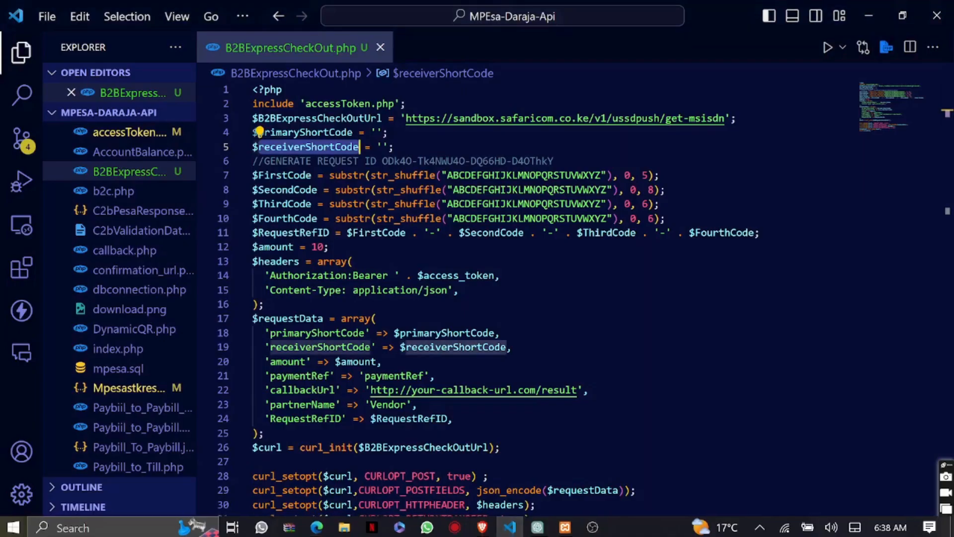
- Enter 7318002 for $primaryShortCode and 174379 for $receiverShortCode in B2BExpressCheckOut.php
click(378, 133)
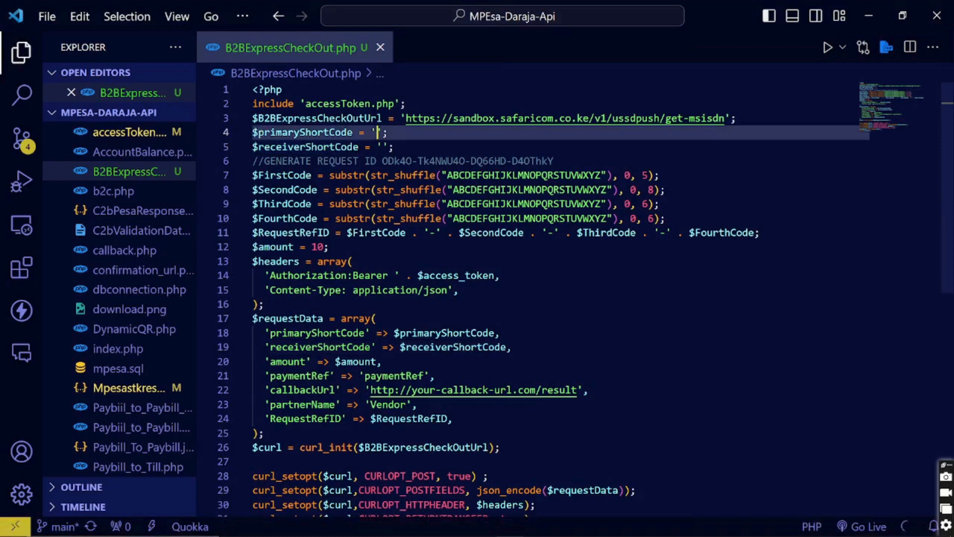
text(7318002)
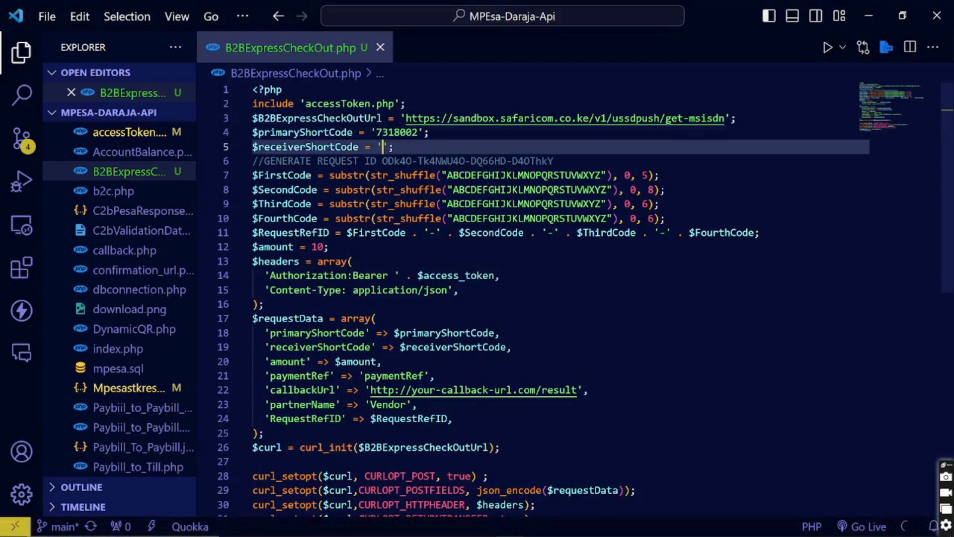
text(174379)
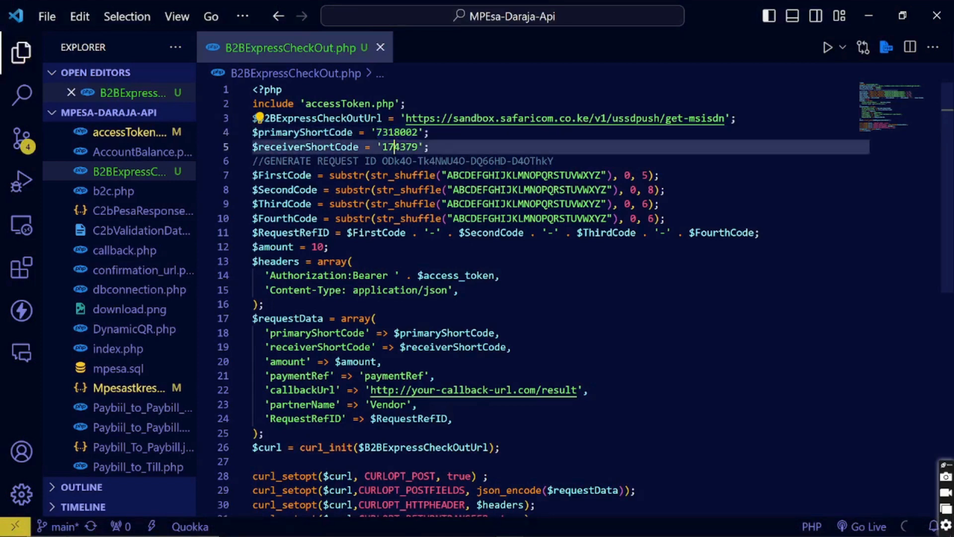
double_click(399, 146)
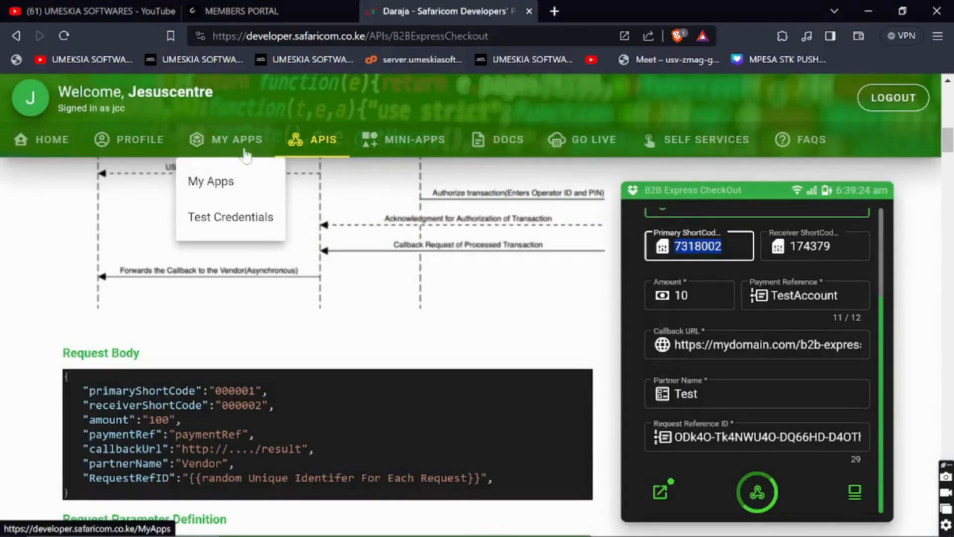
- Scroll the B2B Express Checkout docs to the USSD Initiated Successfully response body
scroll(down, 3)
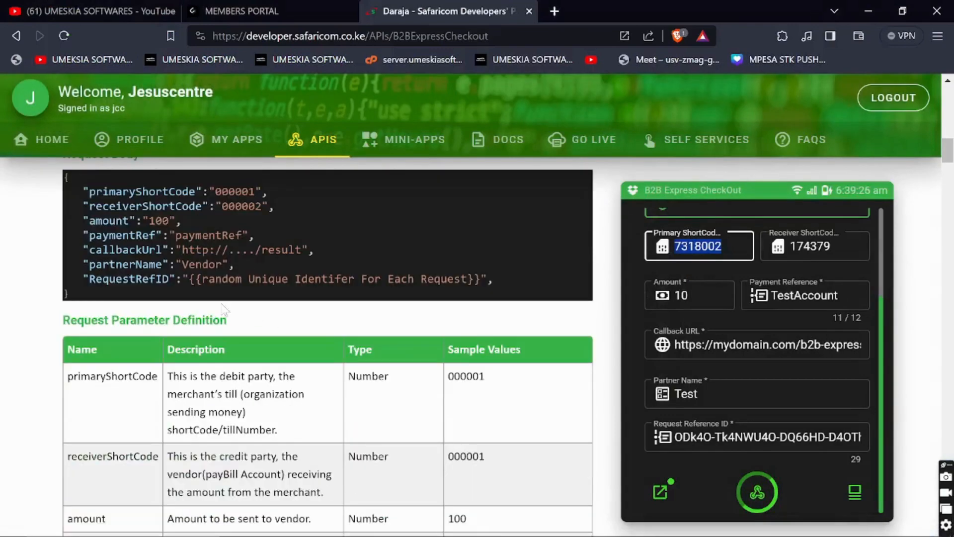
scroll(down, 3)
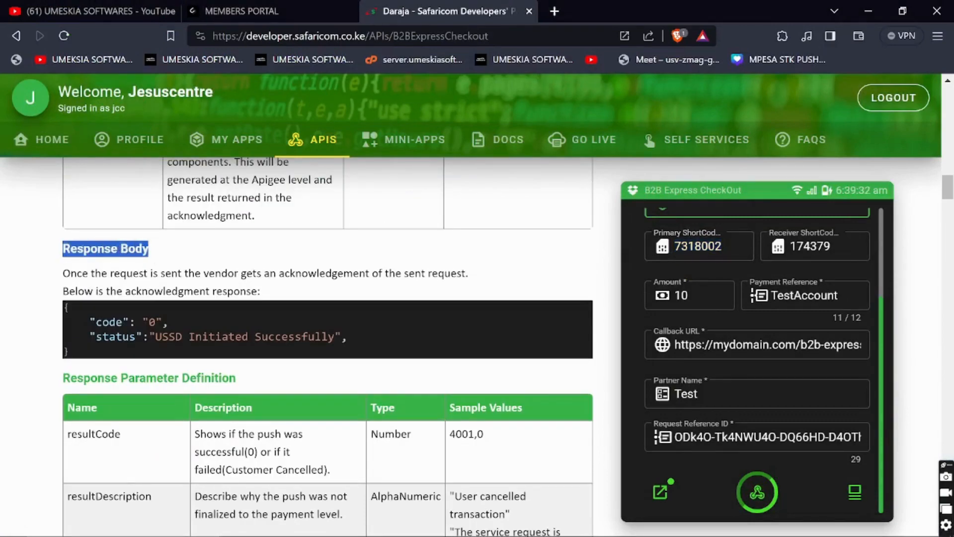
scroll(down, 3)
text(localhost/MpEsa-Daraja-Api/)
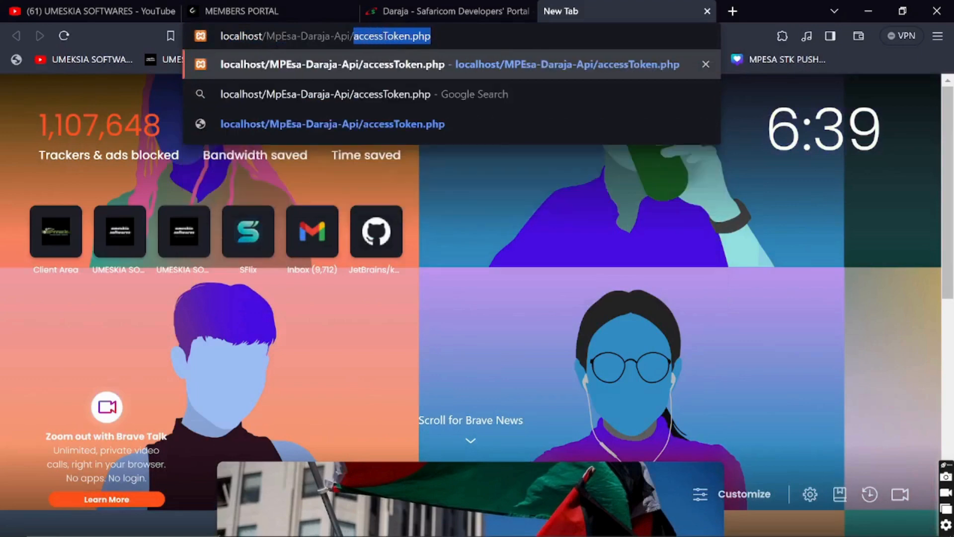
- Load the localhost/MPEsa-Daraja-Api project page in a new tab
click(332, 64)
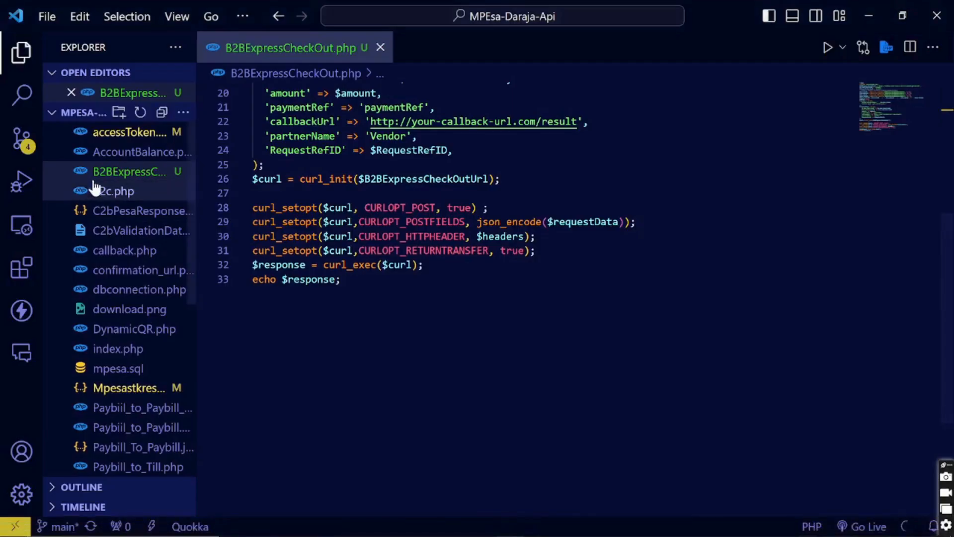
- Open accessToken.php from the Explorer to review the token generation code
click(135, 132)
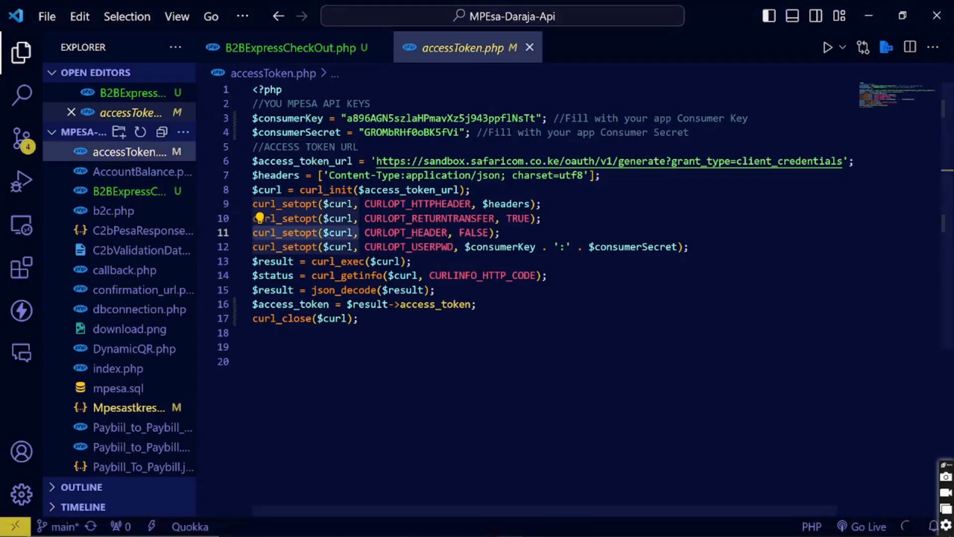
click(295, 48)
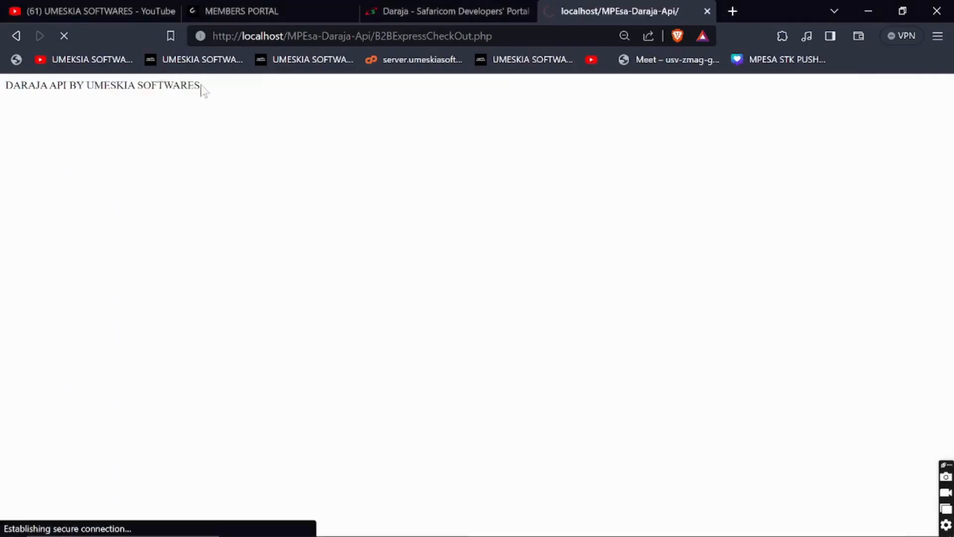
- Run localhost/MPEsa-Daraja-Api/B2BExpressCheckOut.php, then switch to the UMS Academy tab
click(351, 36)
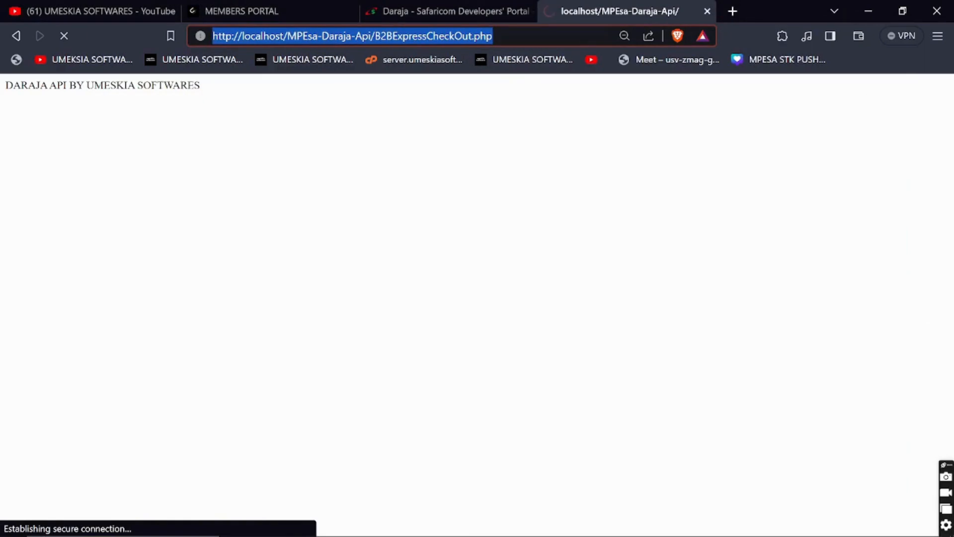
click(242, 11)
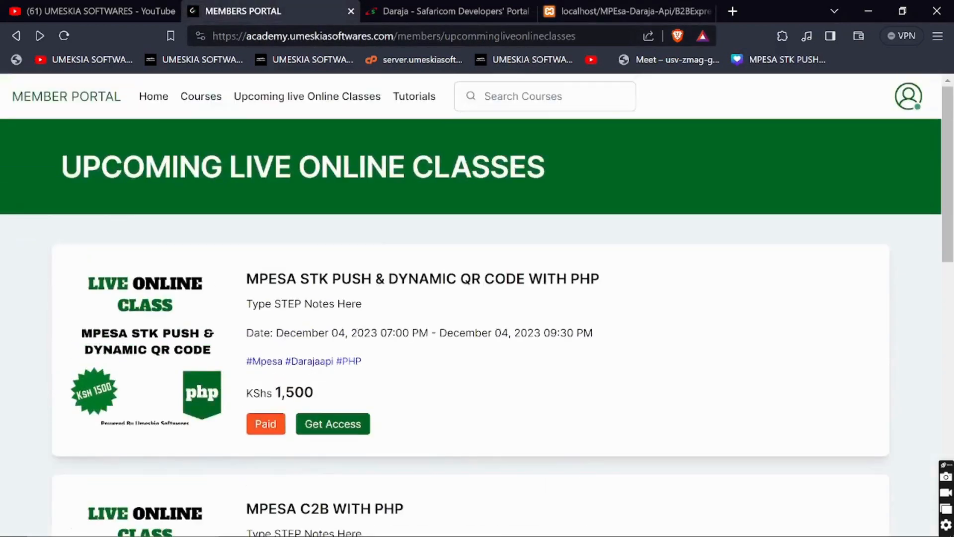